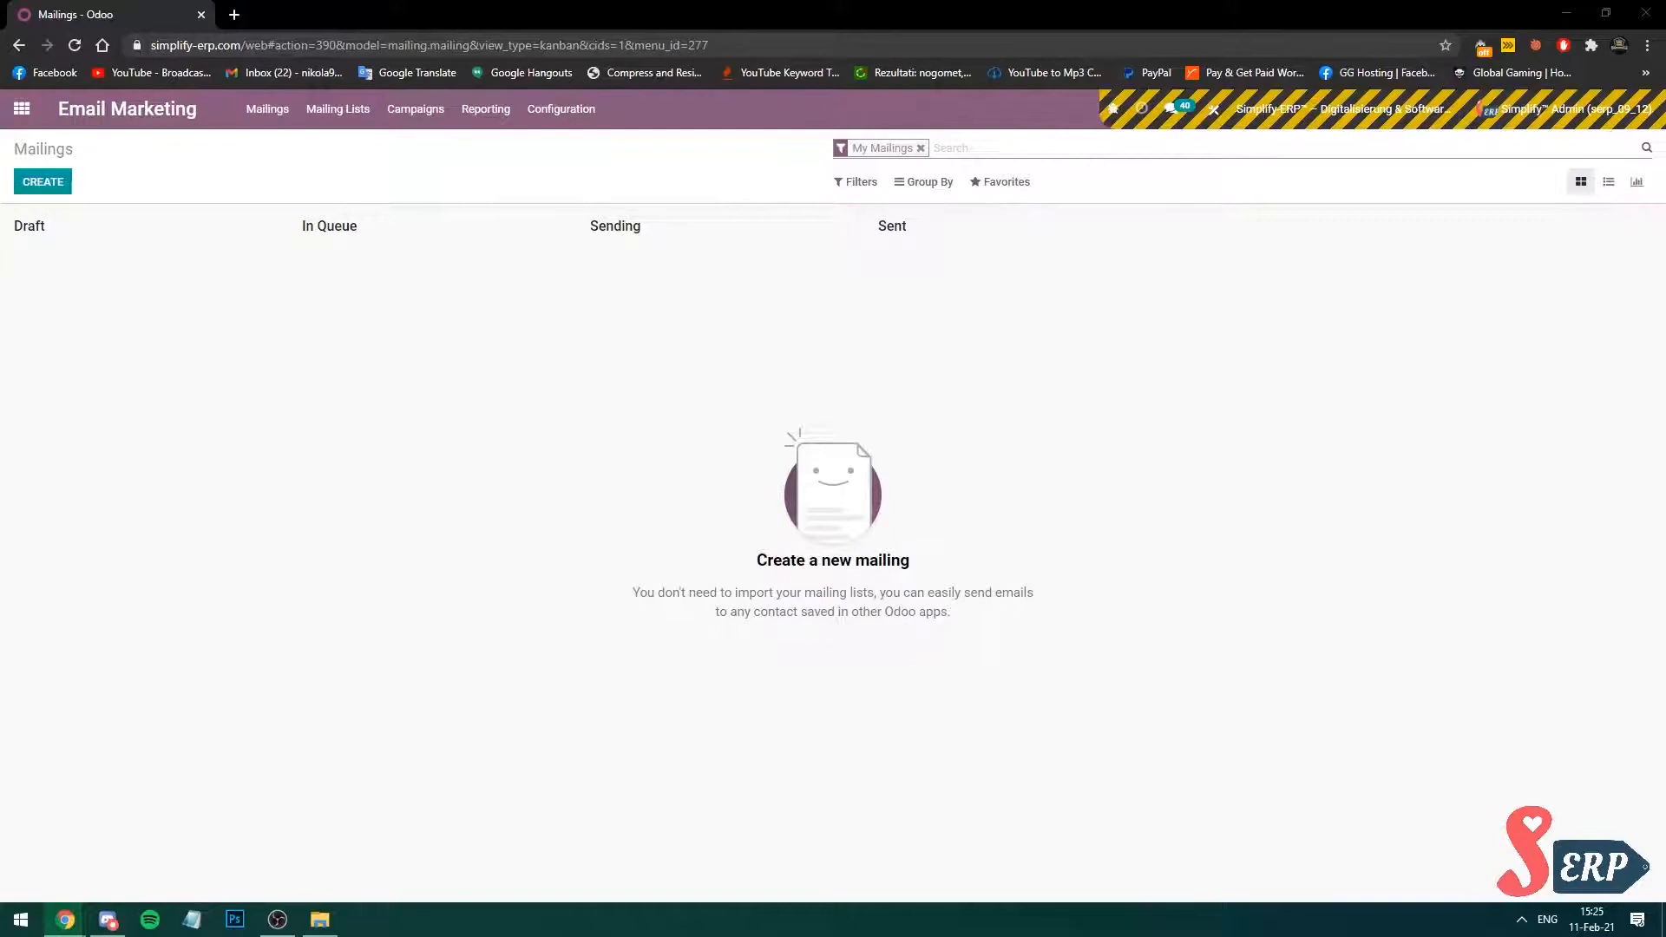
mouse_move(79, 186)
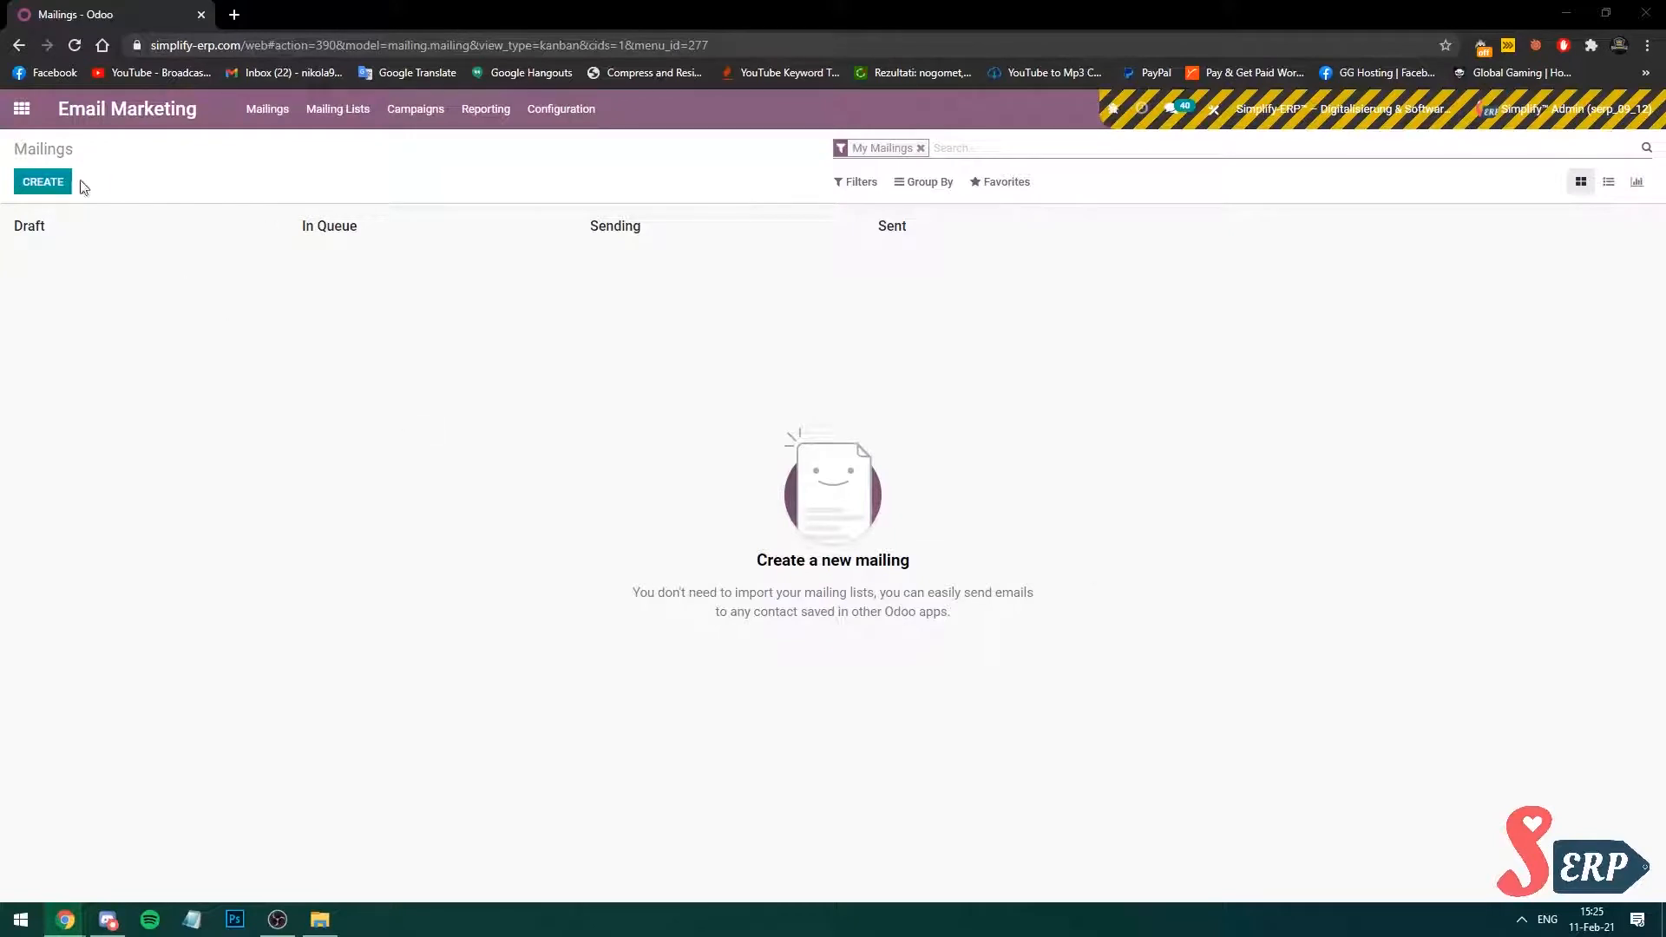
Create a new mailing with subject and preview text 'Test Subject 2021'.
click(42, 181)
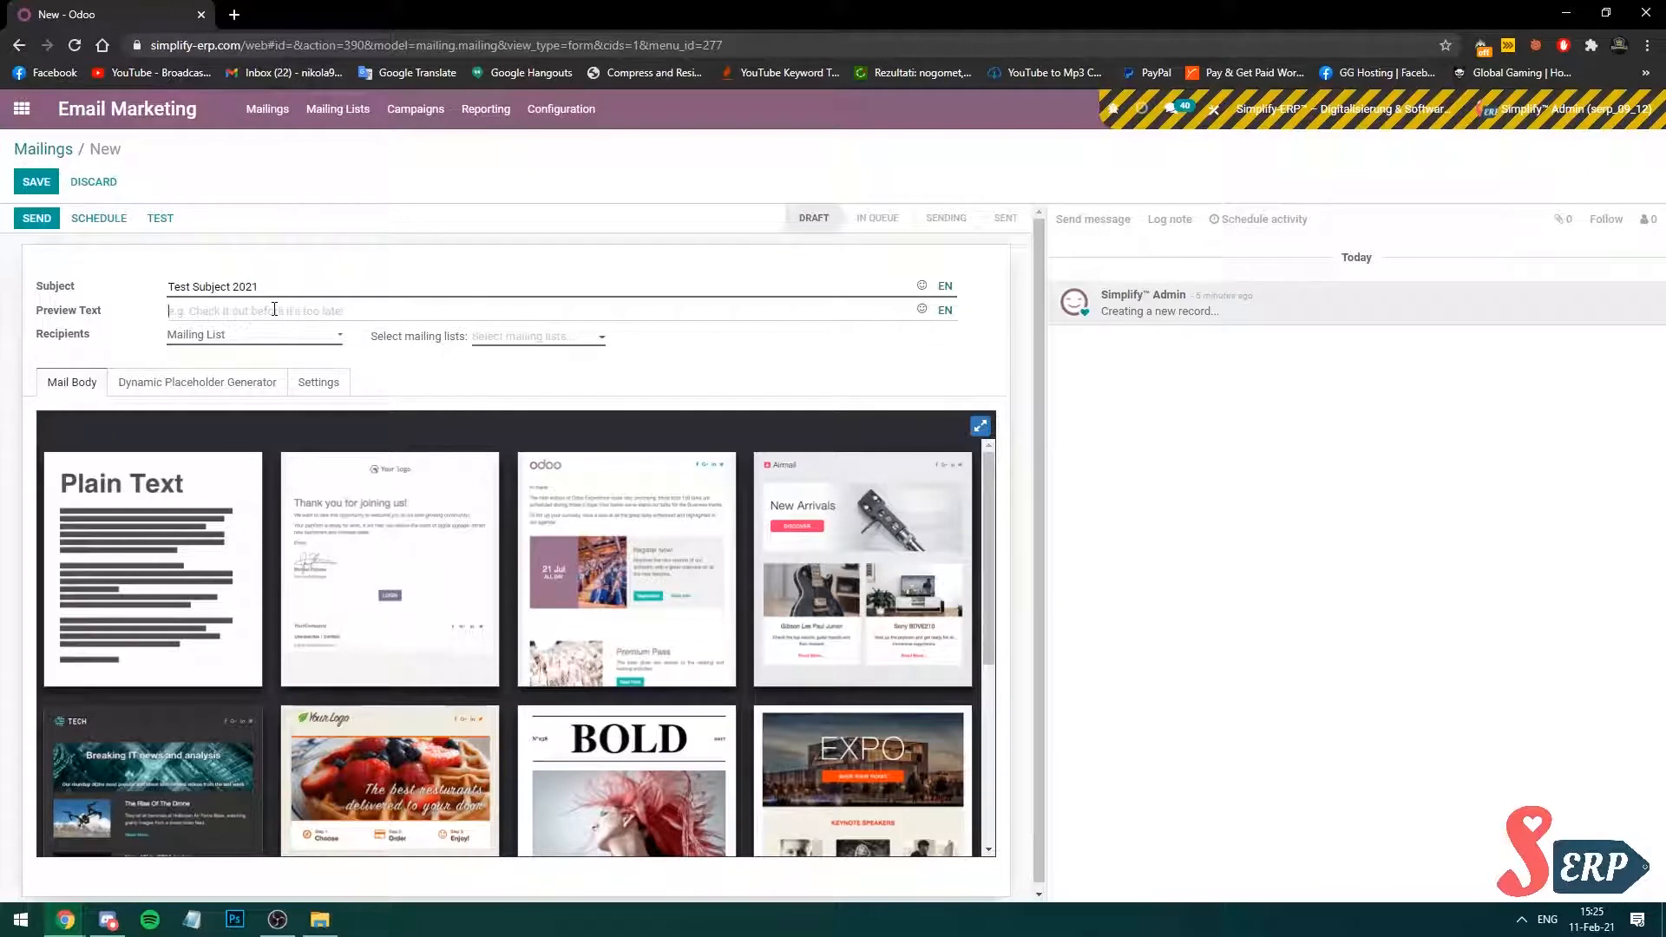
text(Test Subject 2021)
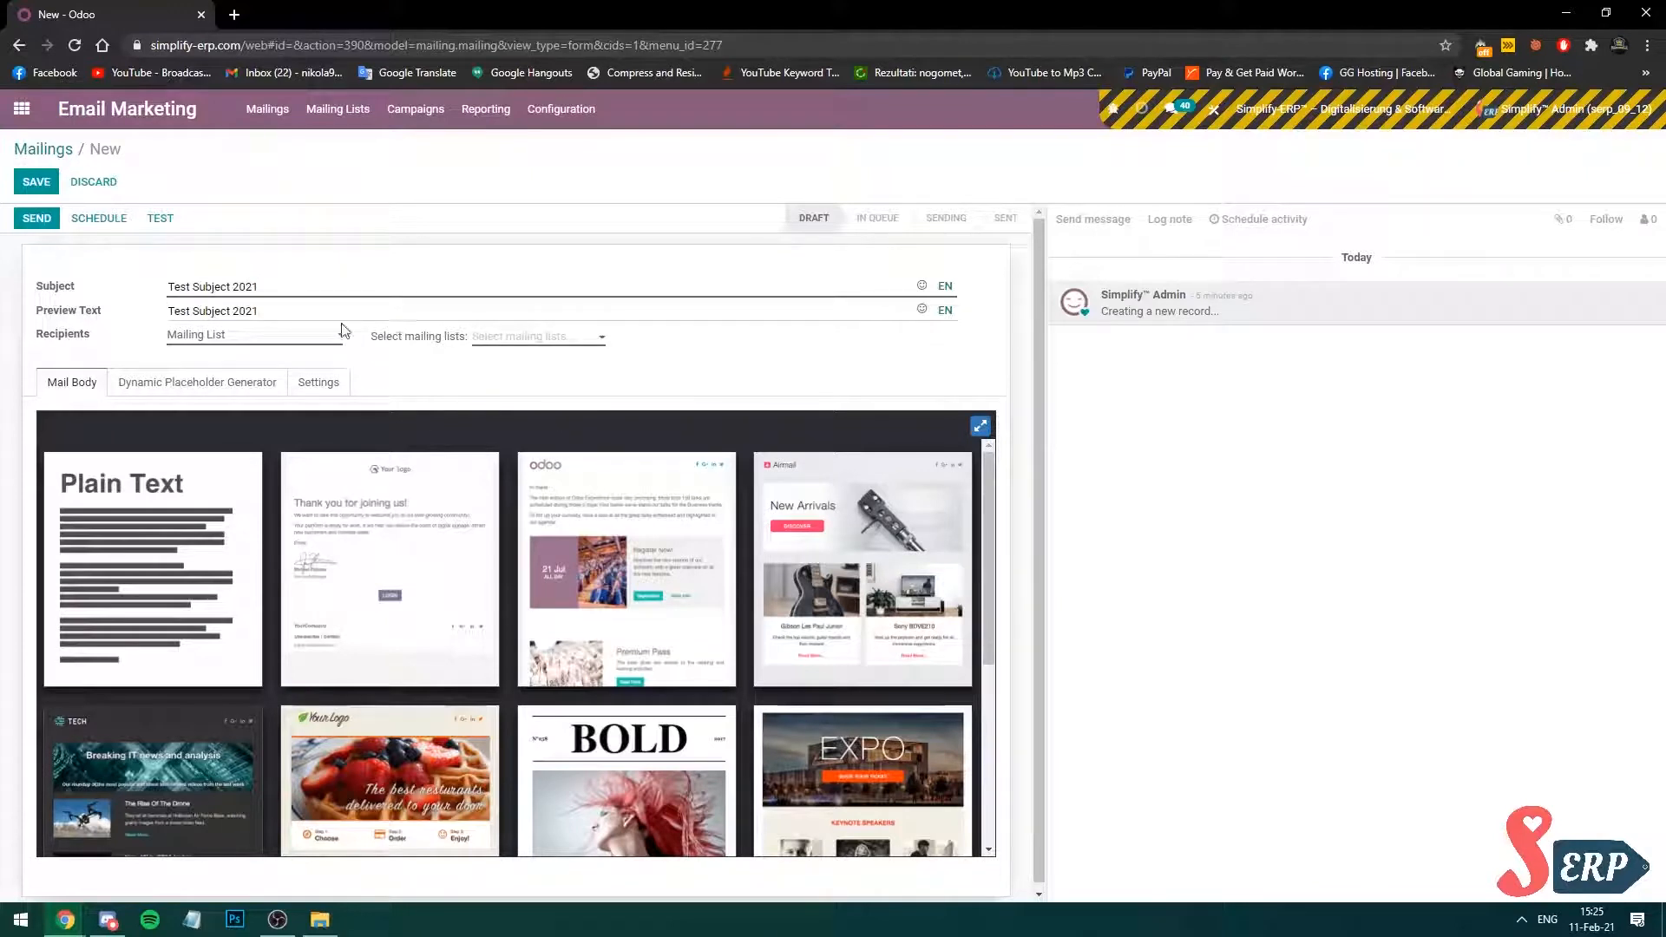
mouse_move(754, 366)
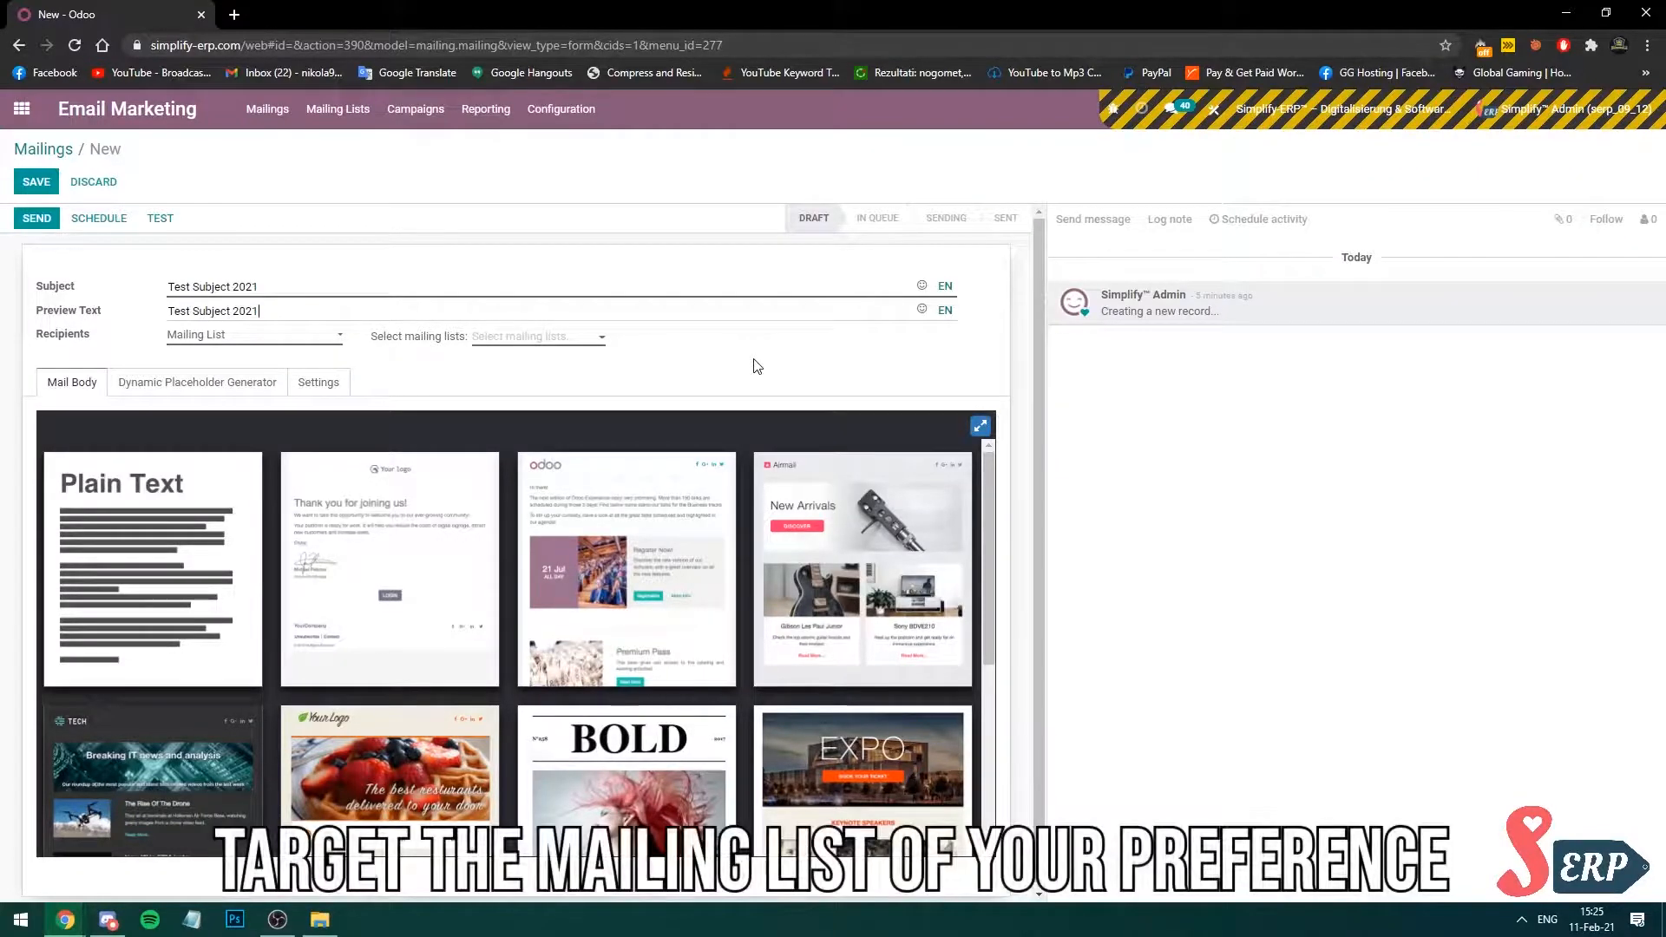
mouse_move(553, 345)
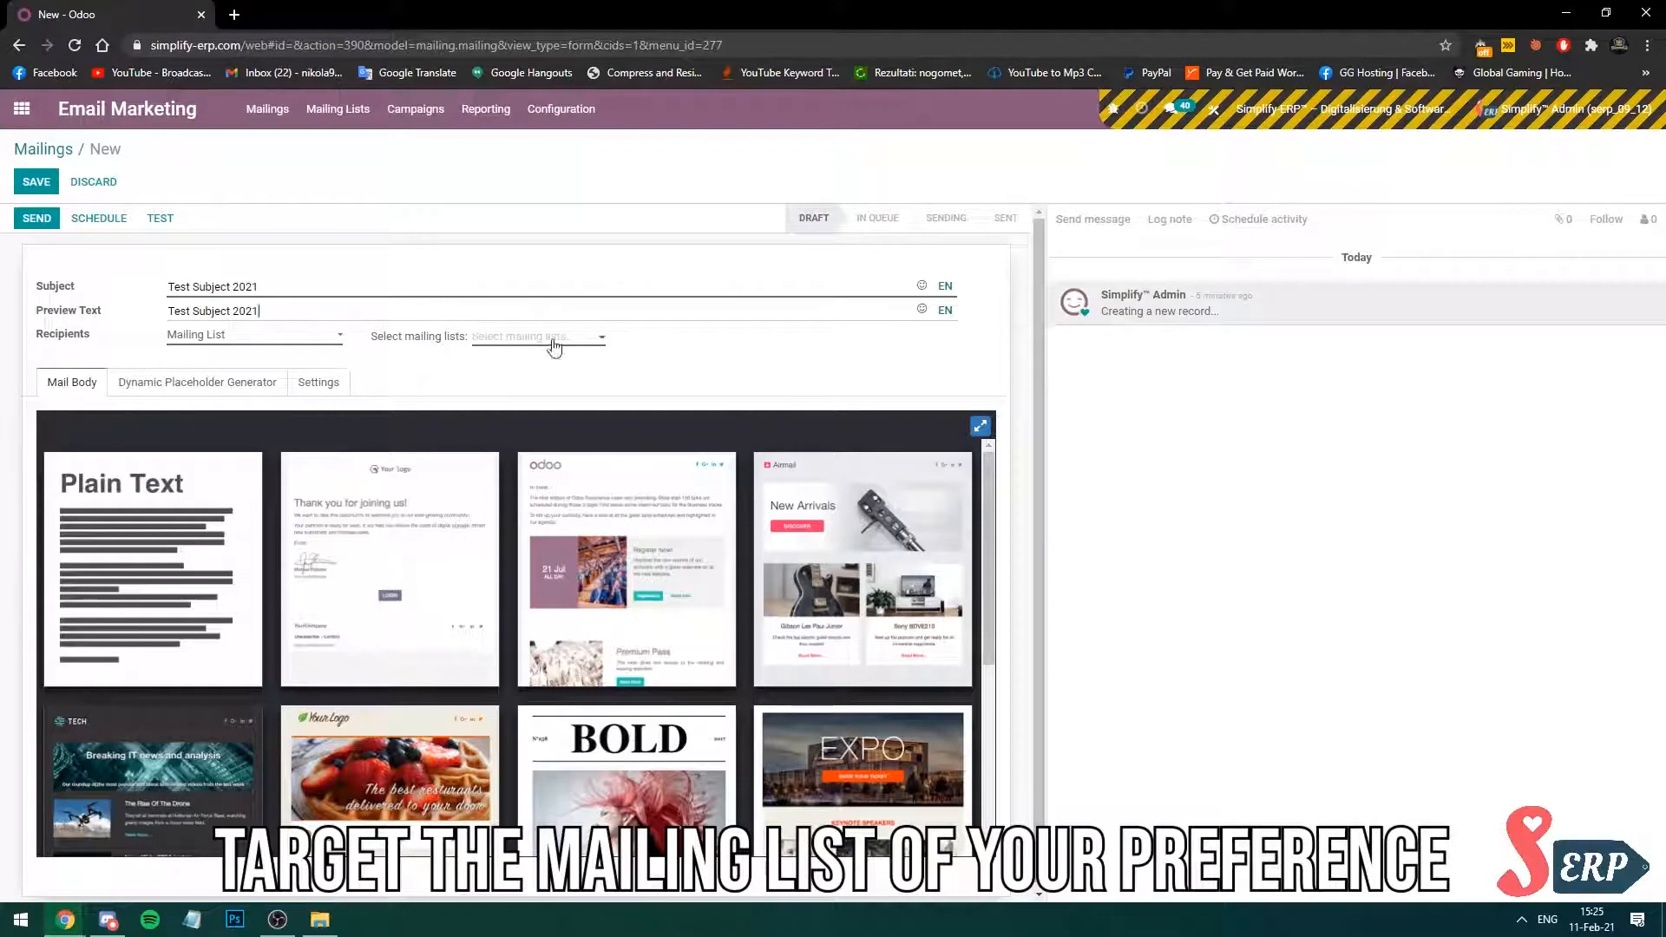
Choose the Employees (11) mailing list as recipients.
click(536, 337)
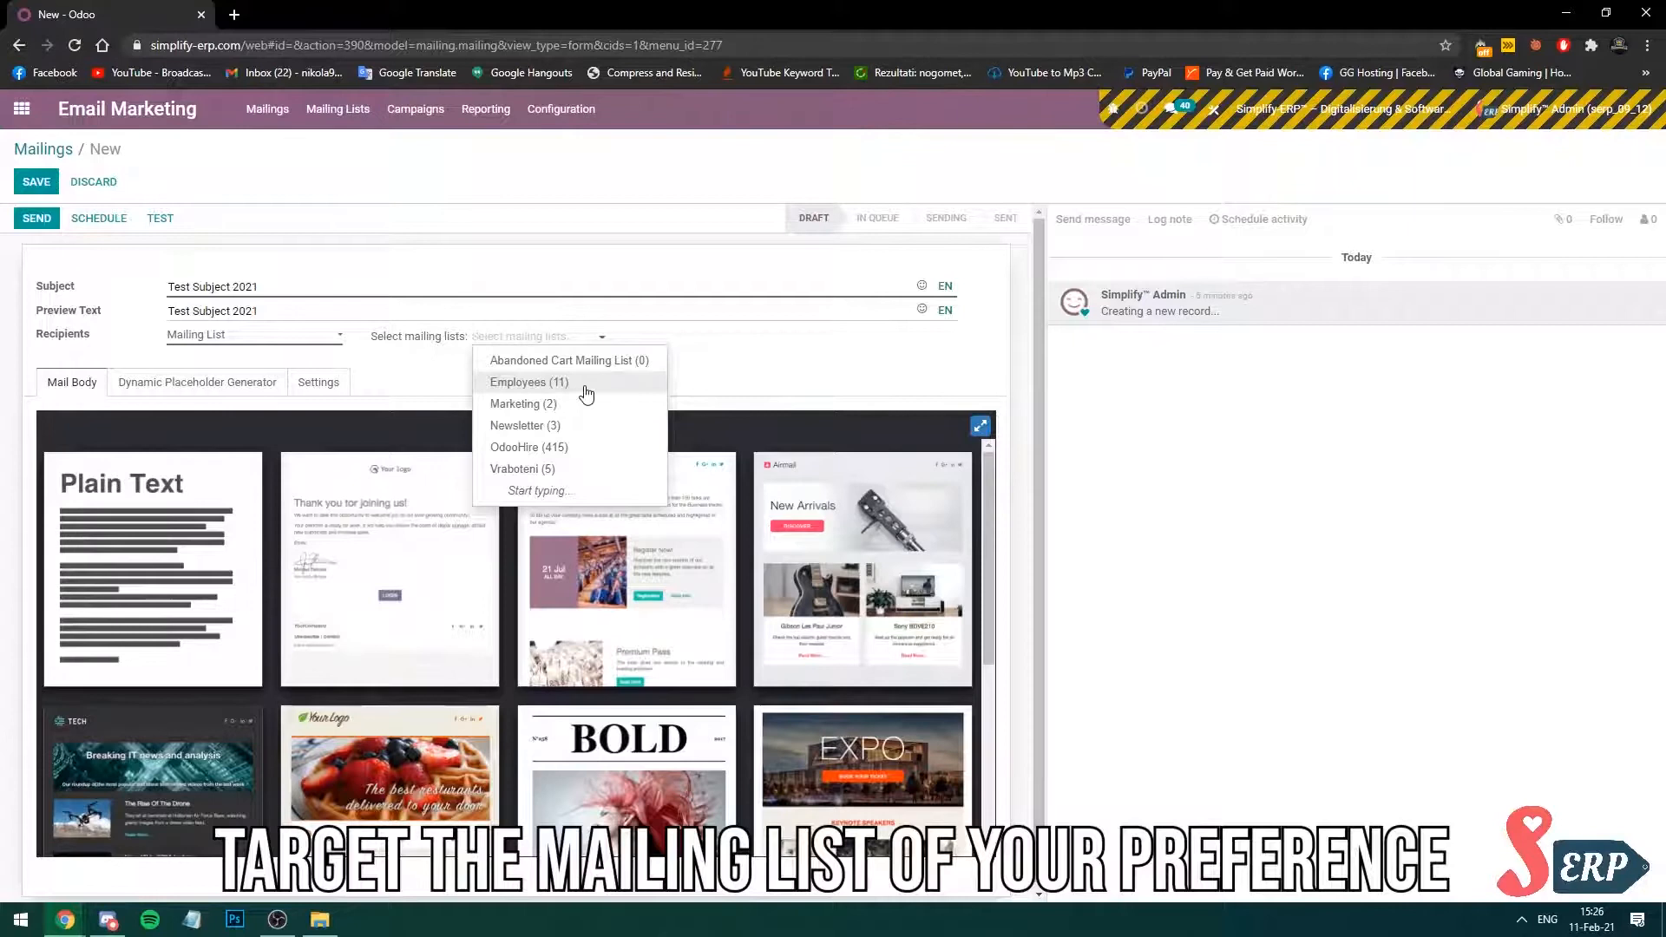
click(528, 382)
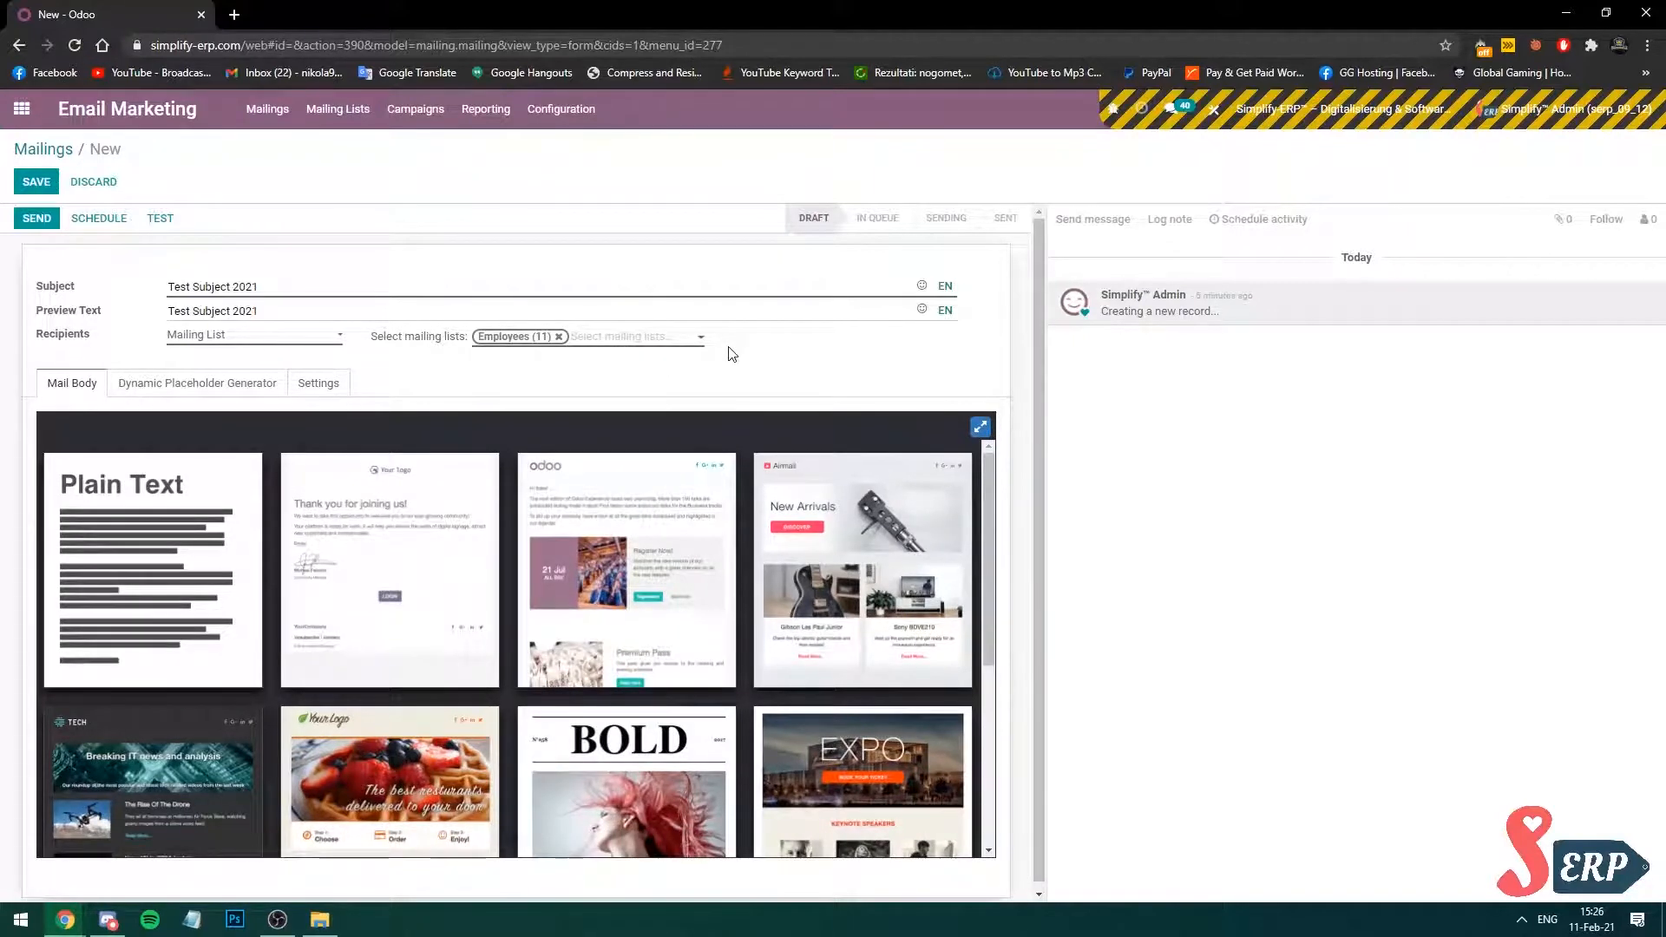
mouse_move(805, 366)
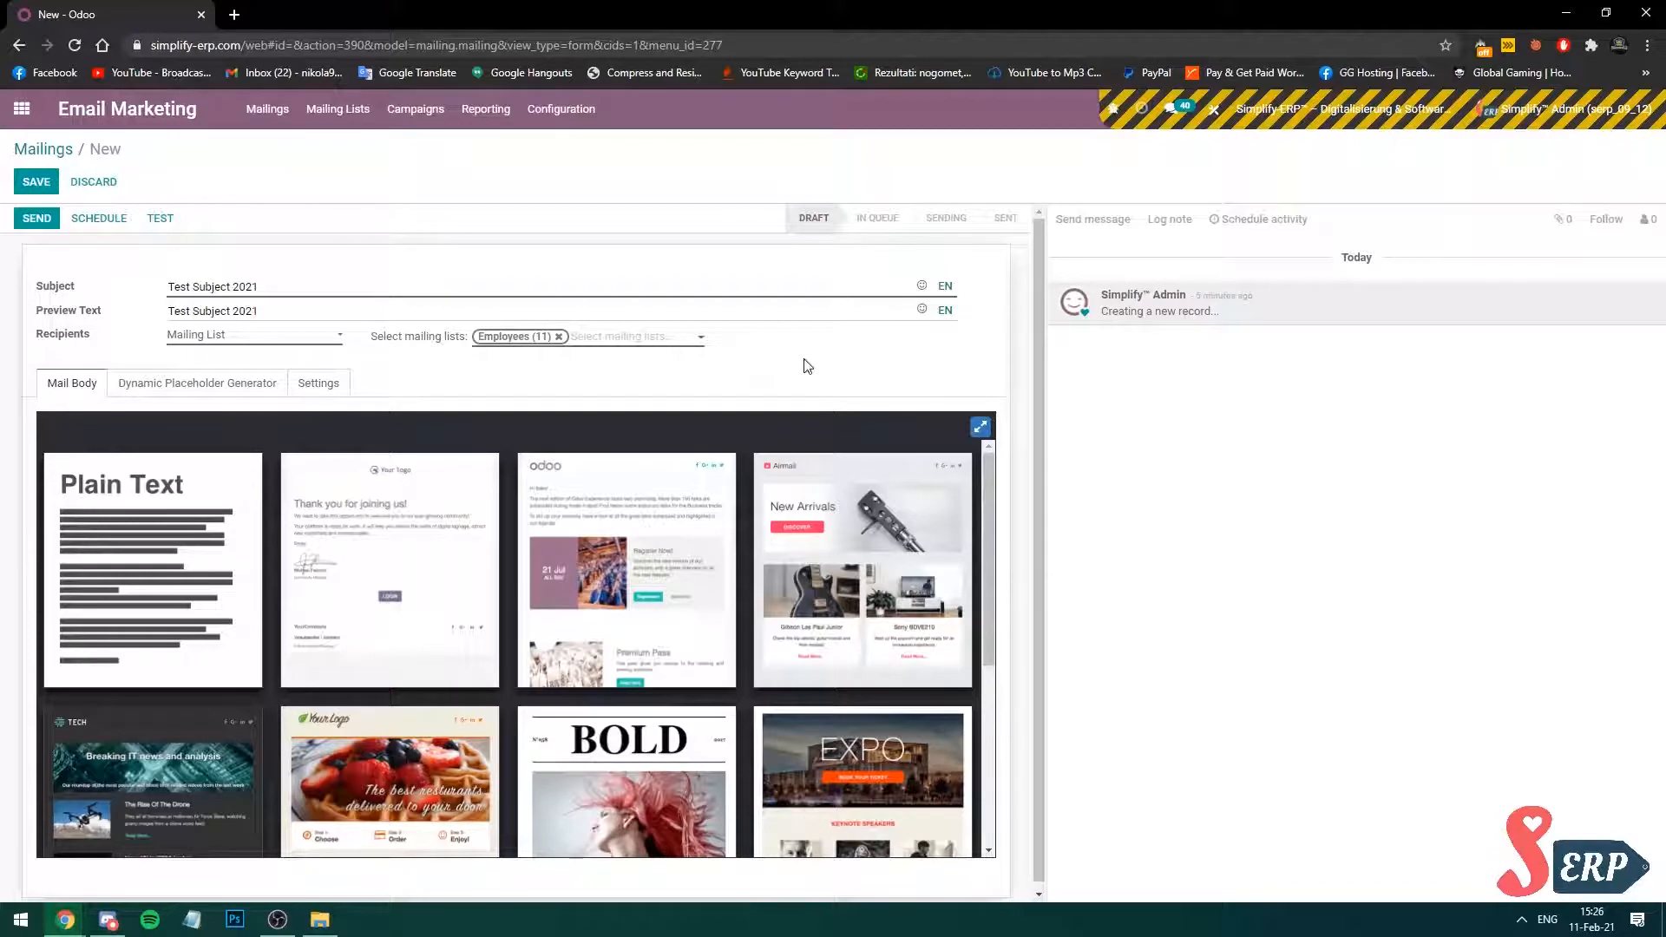
mouse_move(832, 619)
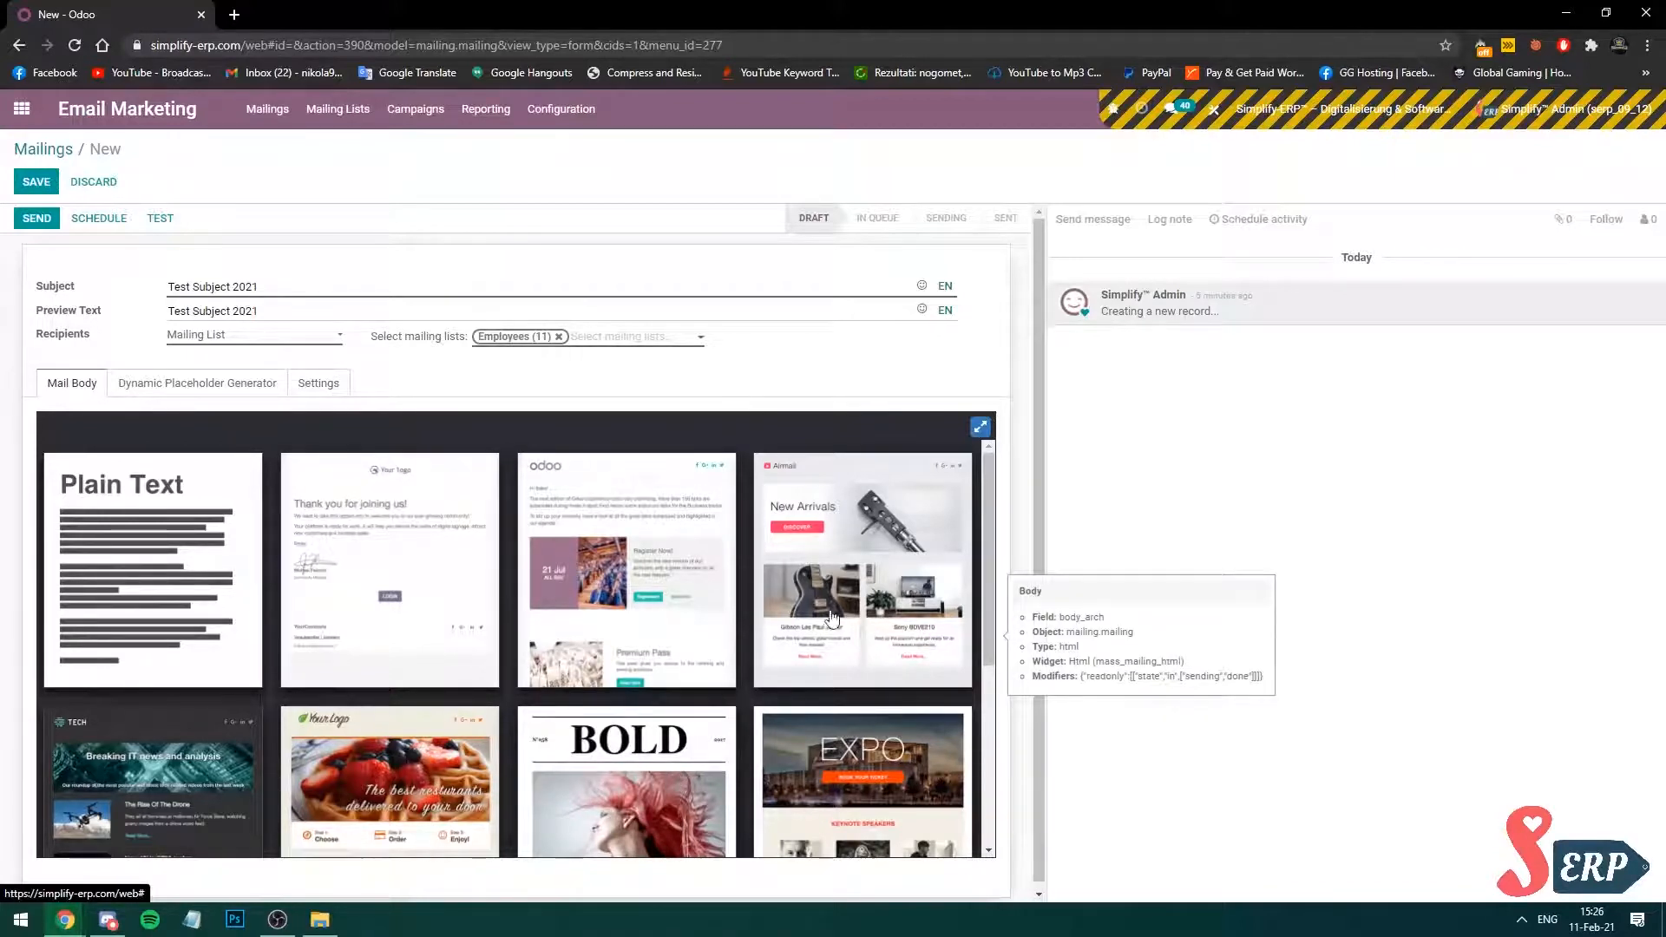
Apply the Odoo event-newsletter template as the body and reach the Dynamic Placeholder Generator.
click(626, 571)
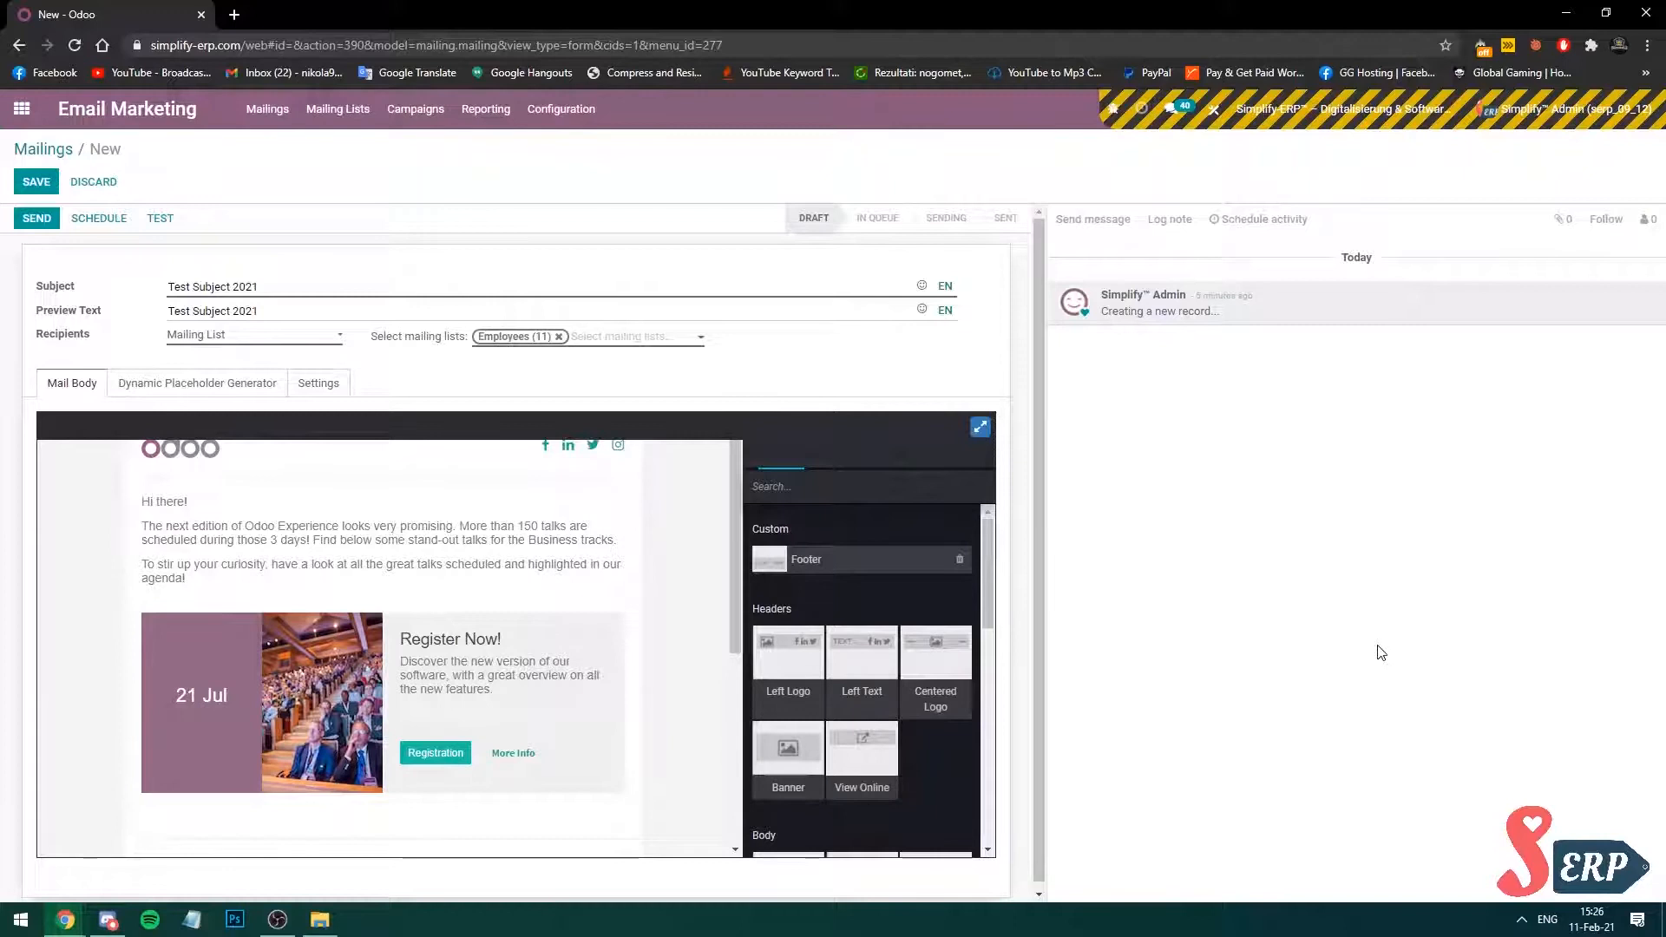
mouse_move(659, 676)
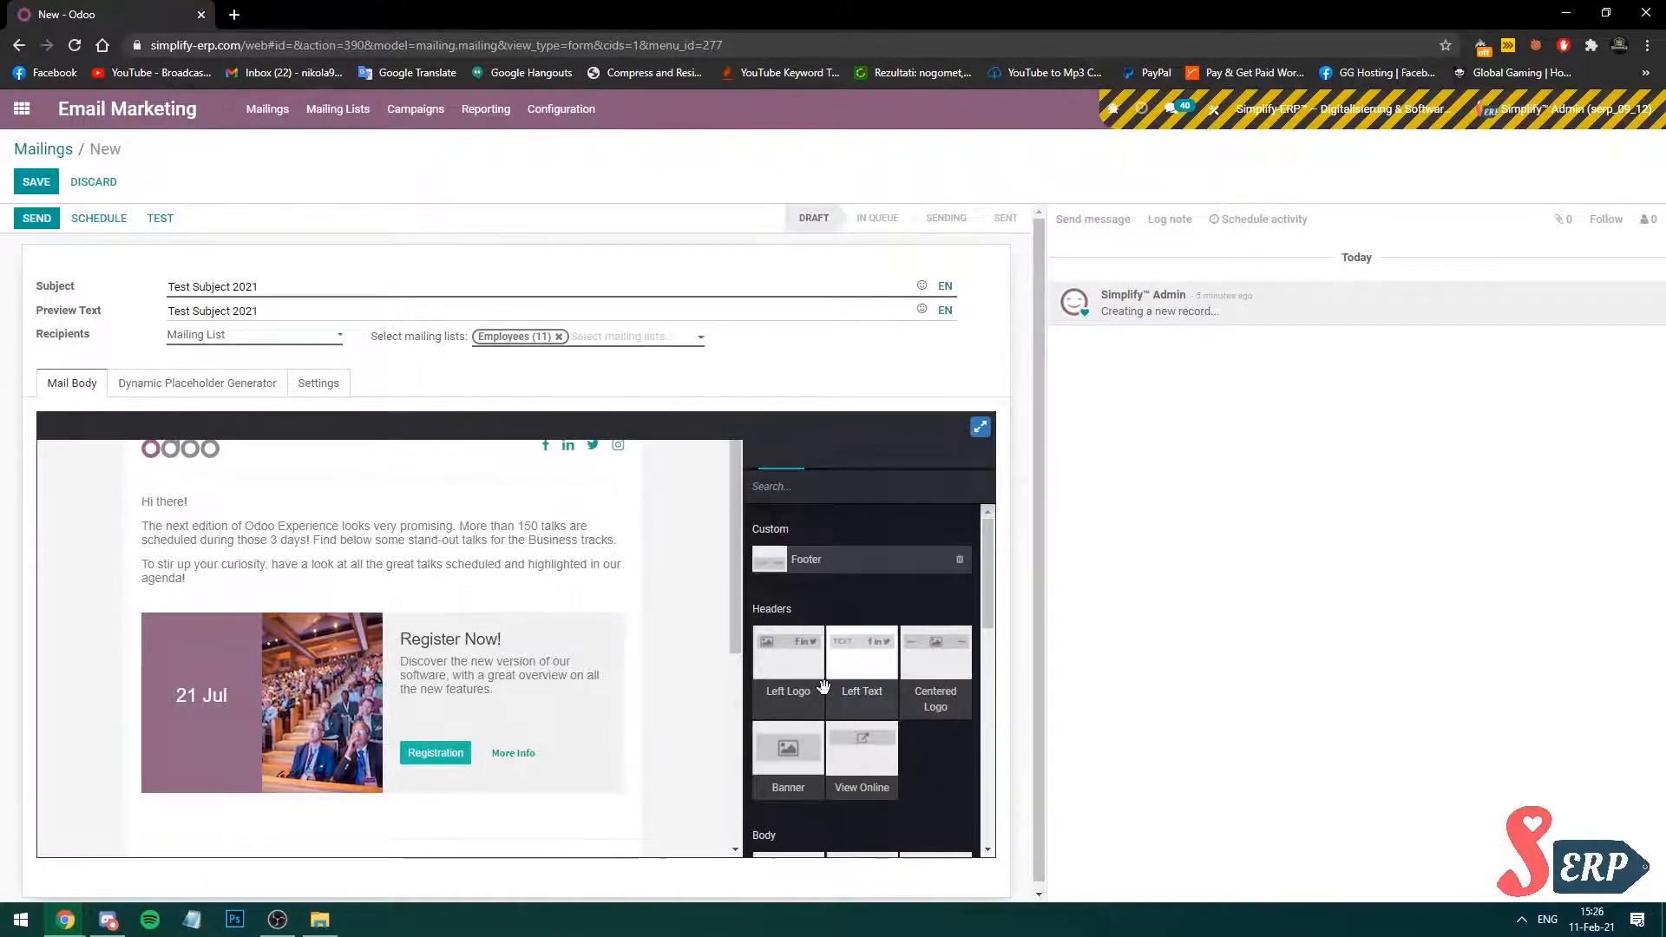
scroll(down, 3)
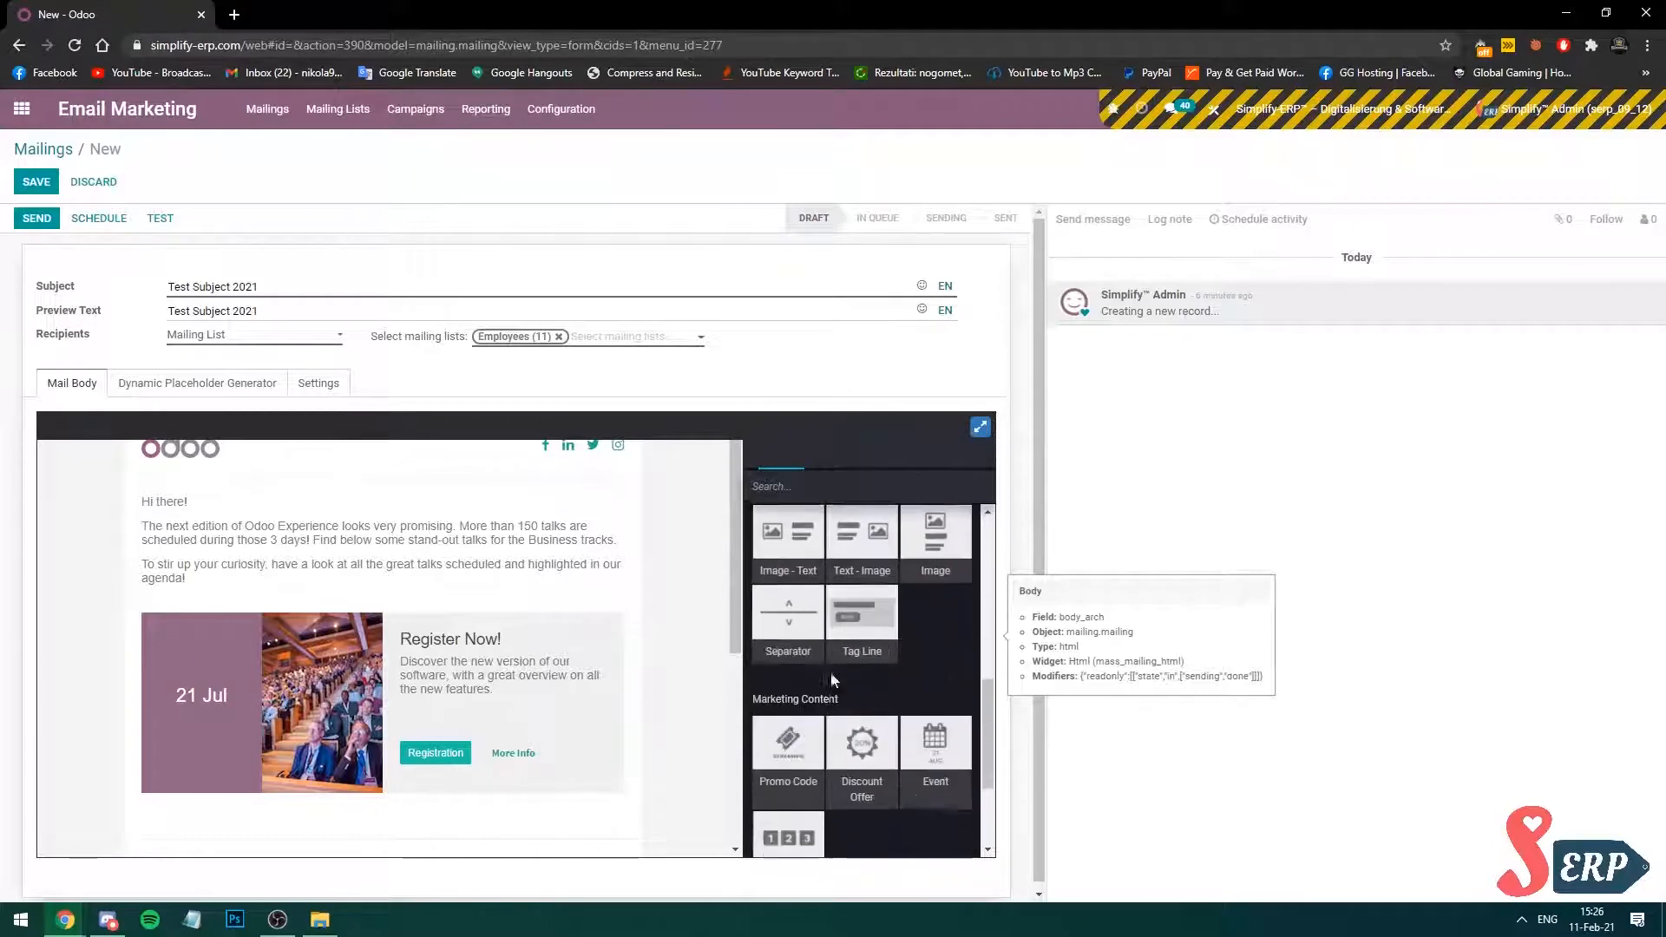
click(979, 426)
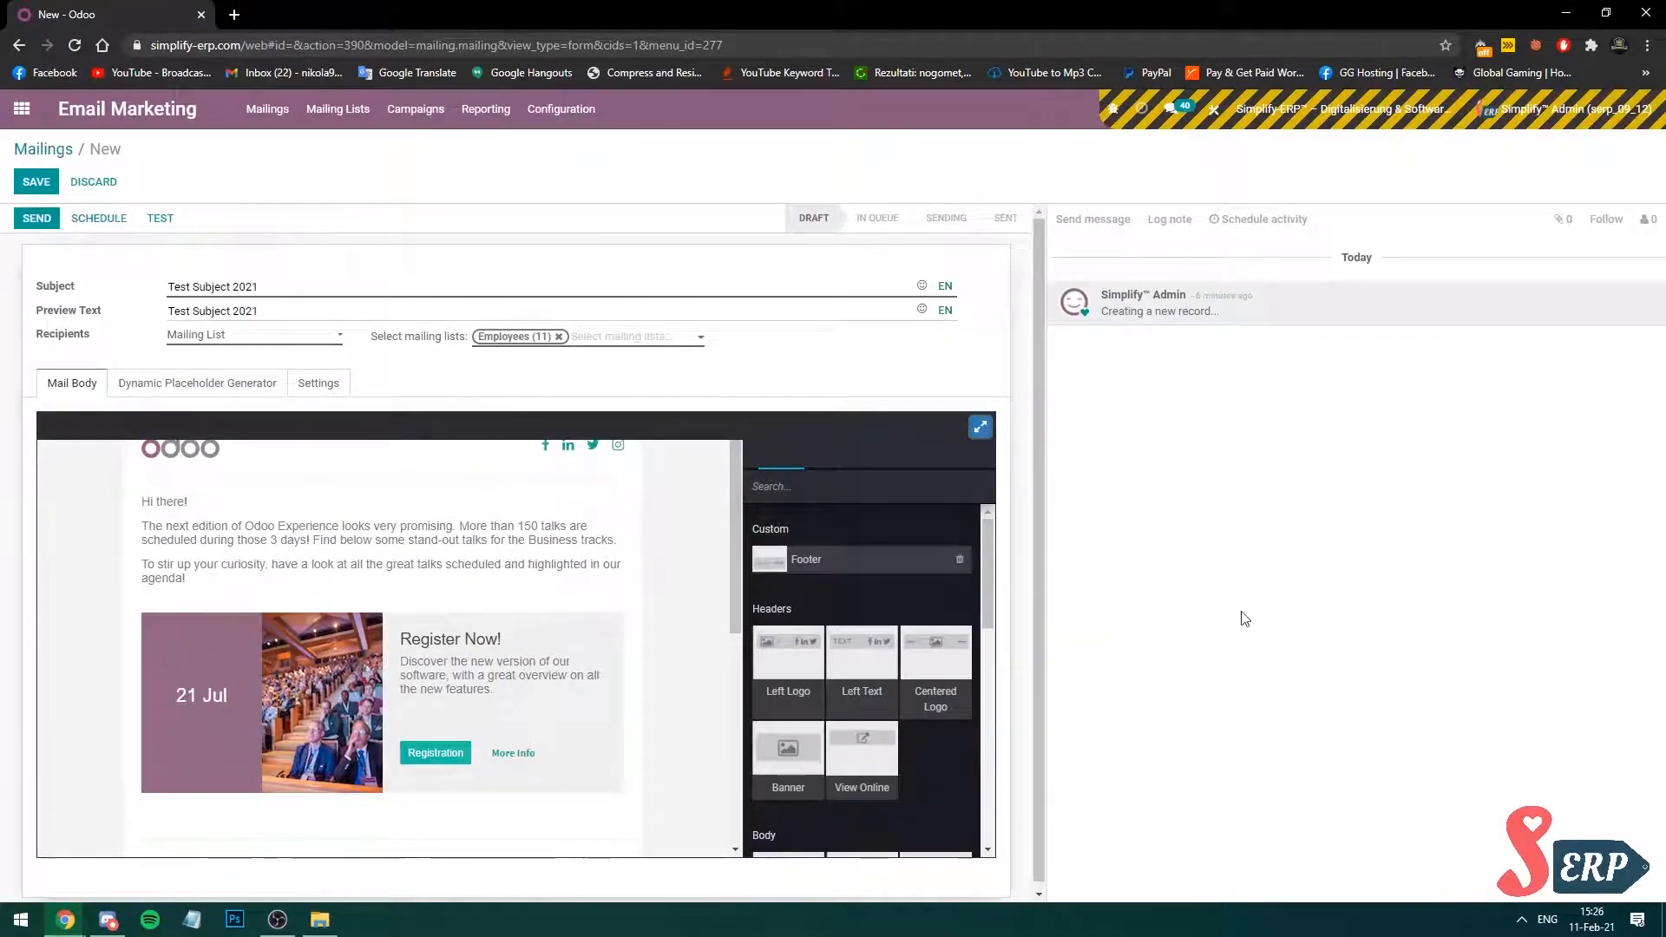
click(197, 383)
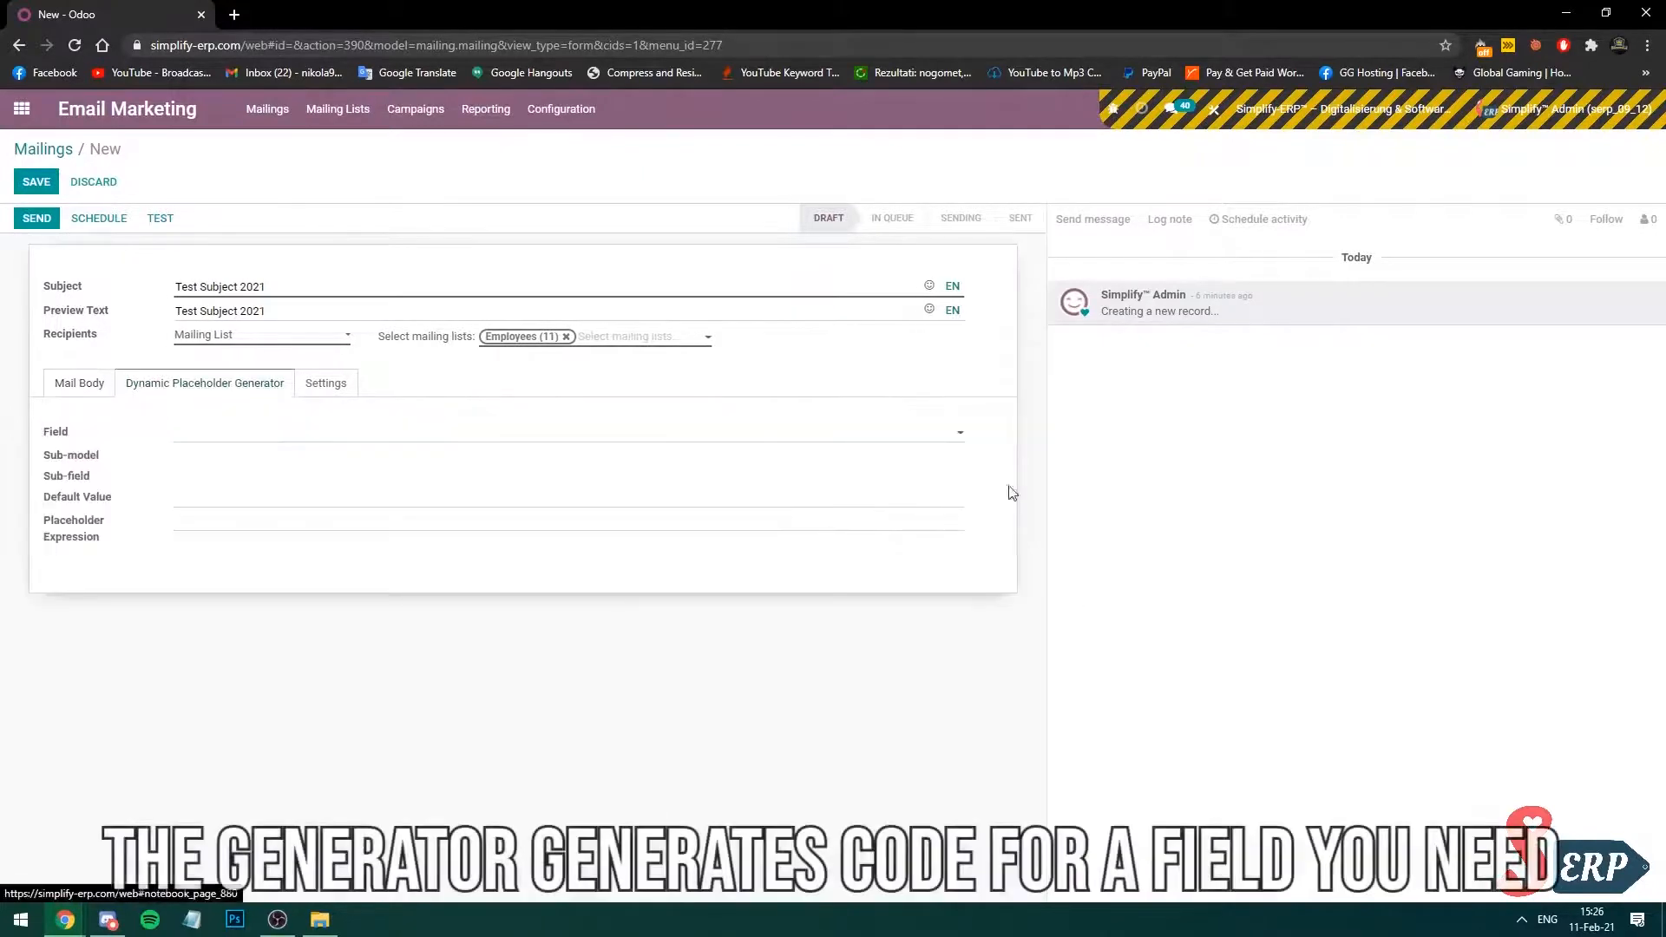
mouse_move(1095, 569)
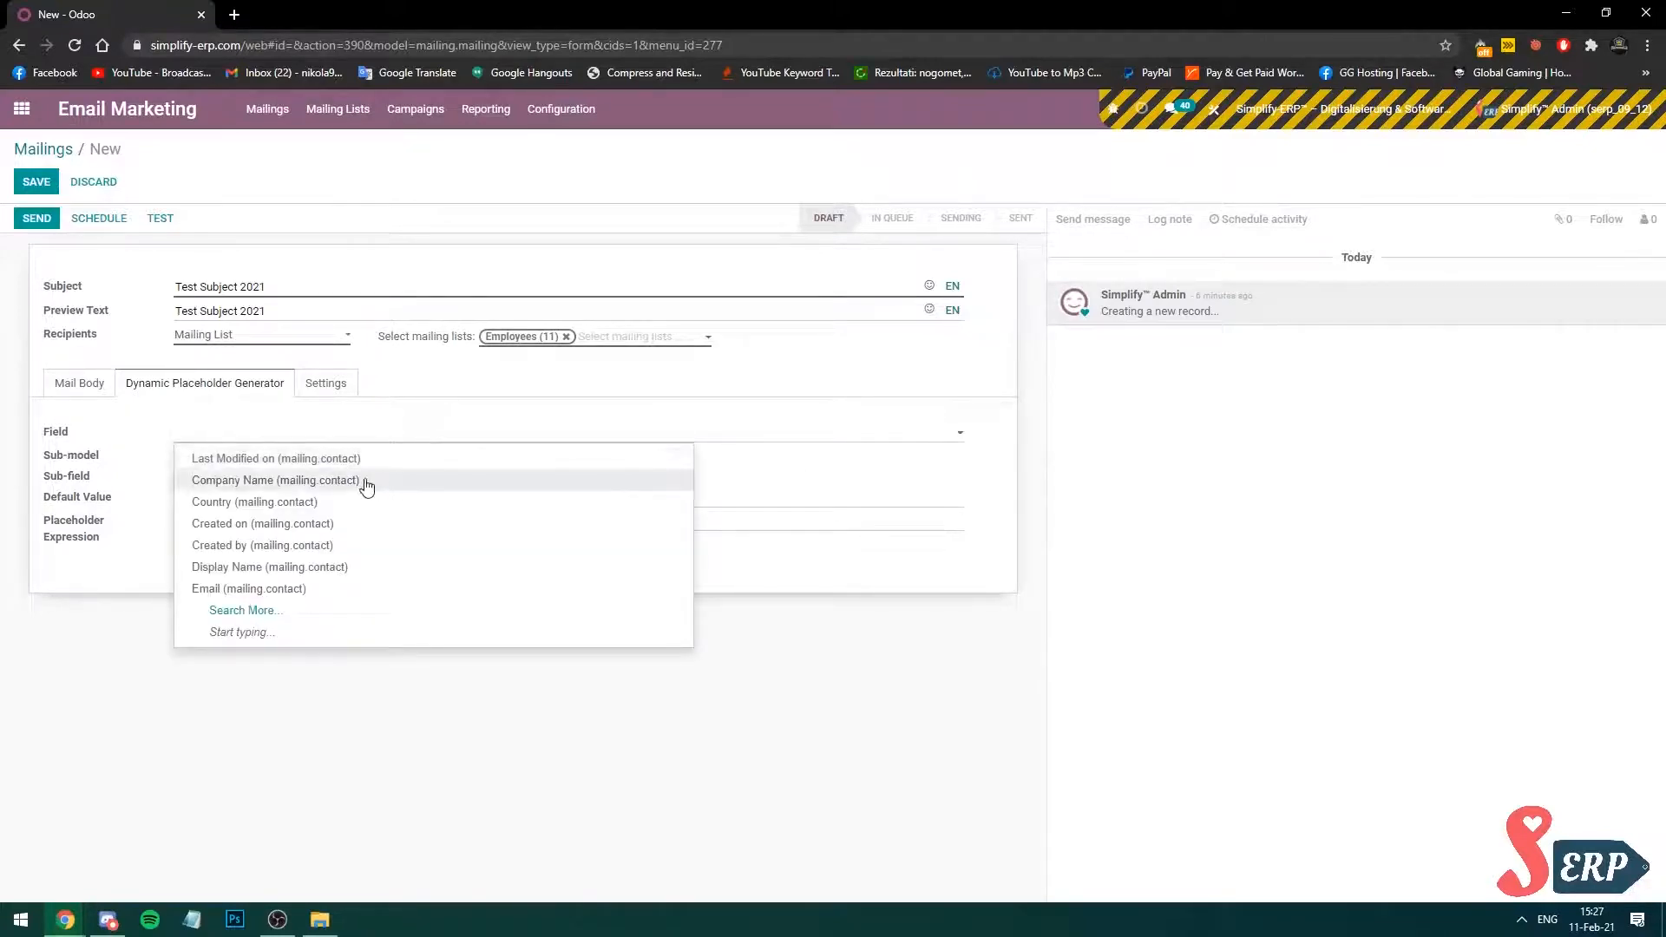
Generate the Company Name (mailing.contact) placeholder so the greeting reads 'Hi there, ${object.company_name}!'.
click(275, 480)
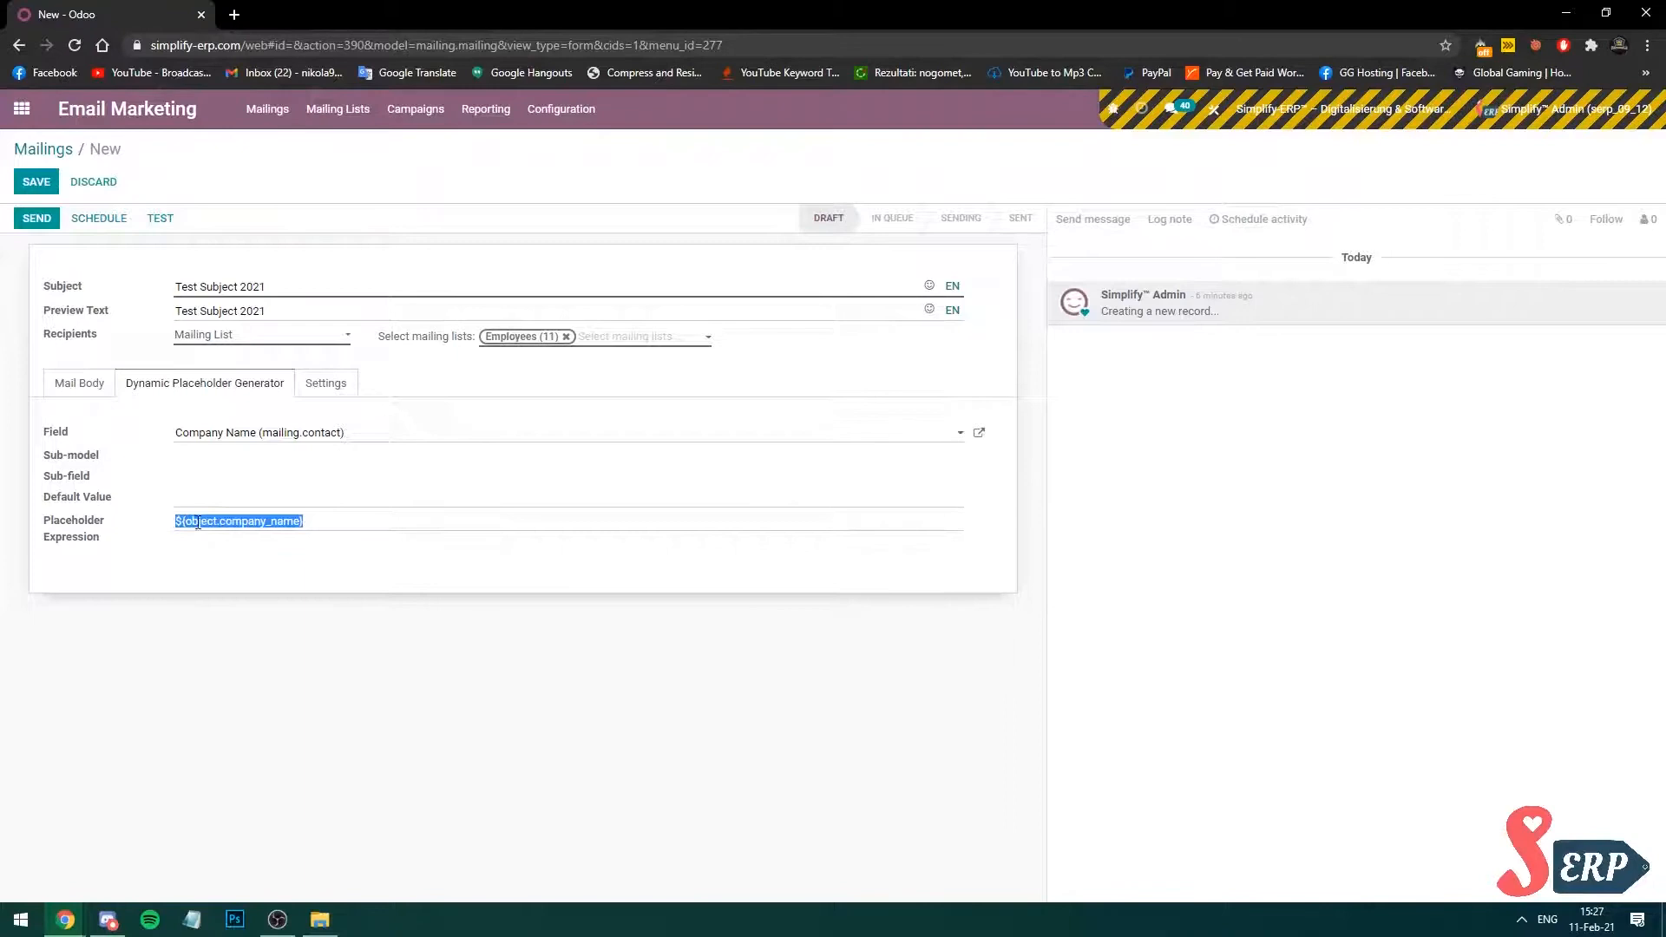
click(71, 383)
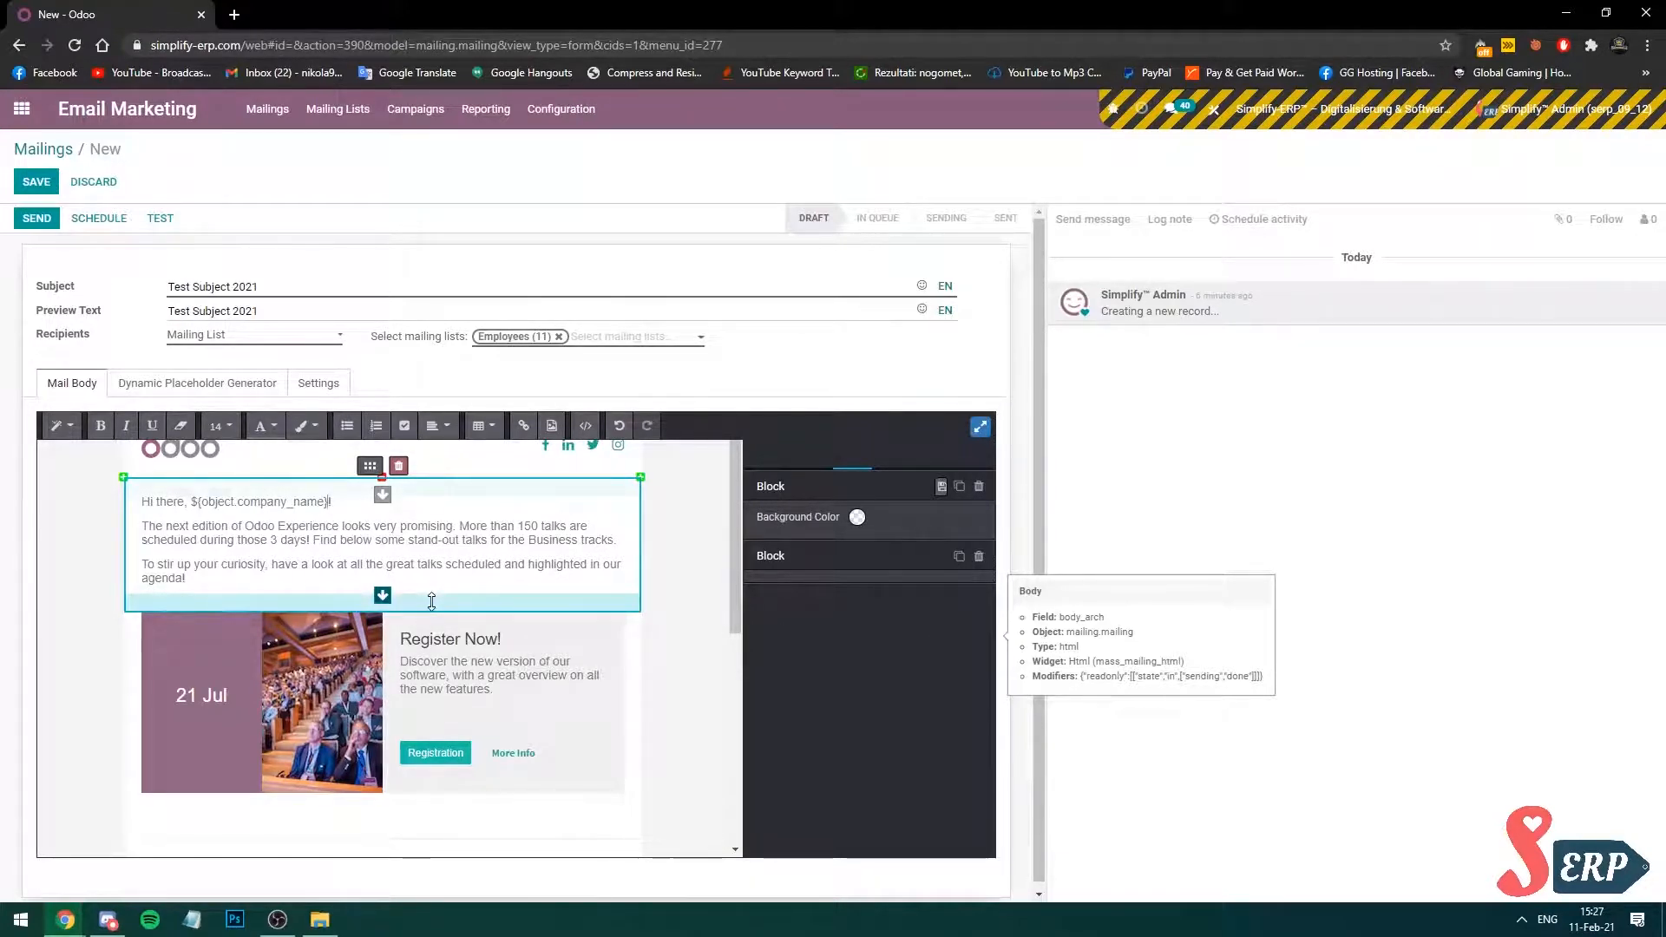
Show the mailing's Settings with responsible, sender, reply-to and Email medium.
click(317, 383)
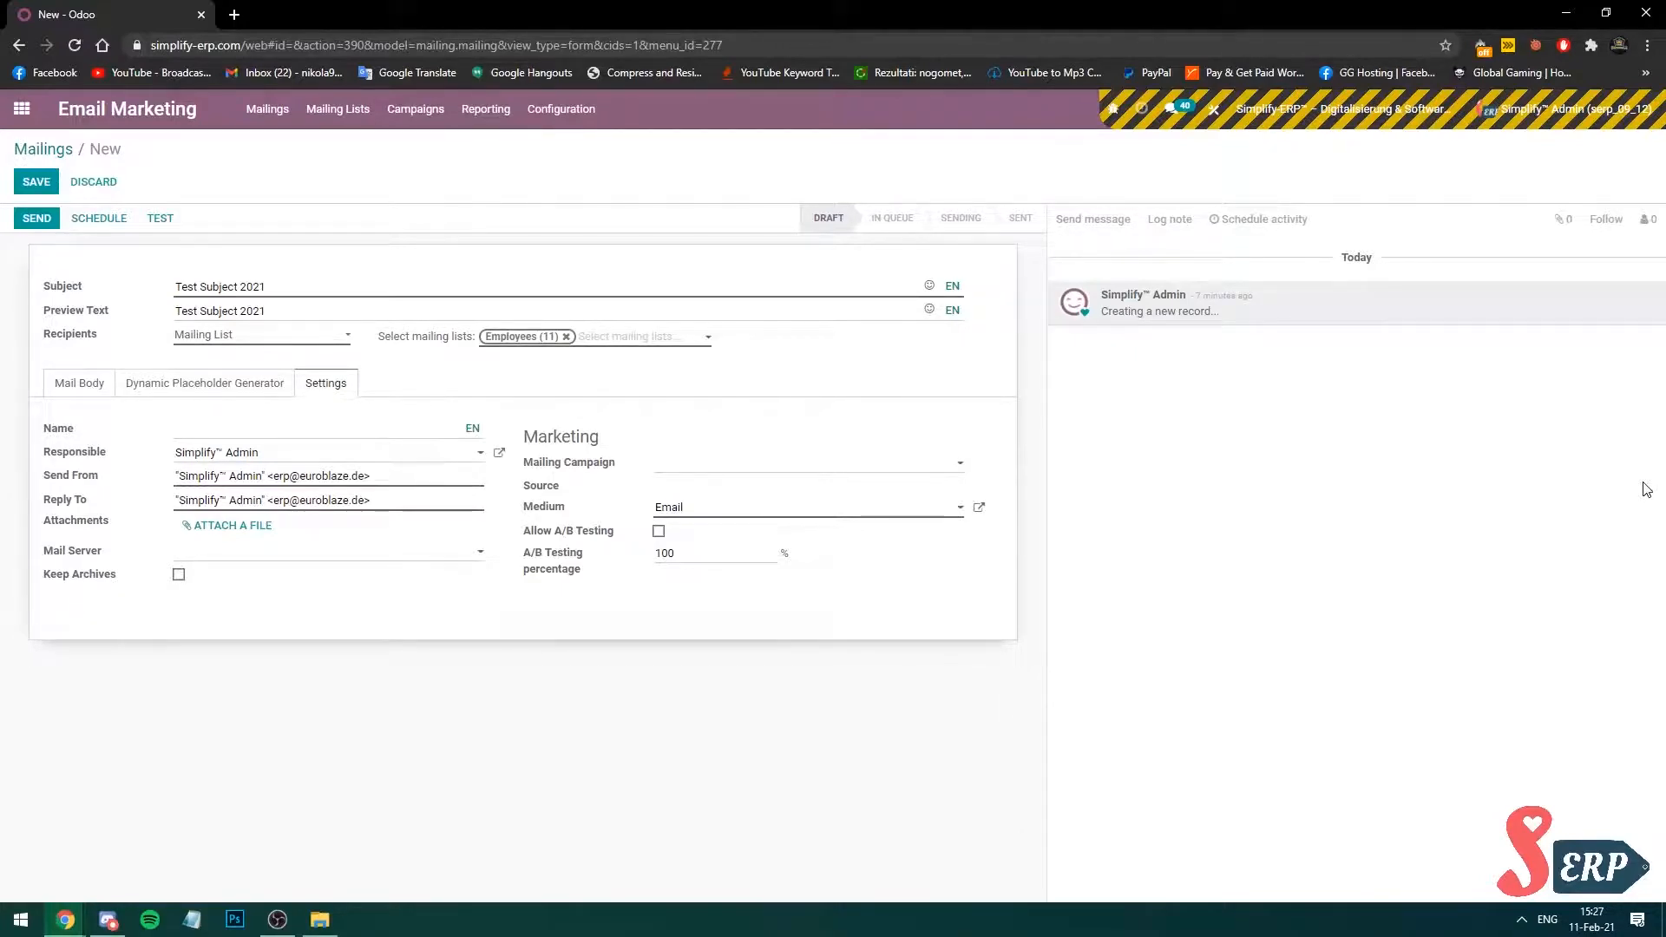
mouse_move(121, 273)
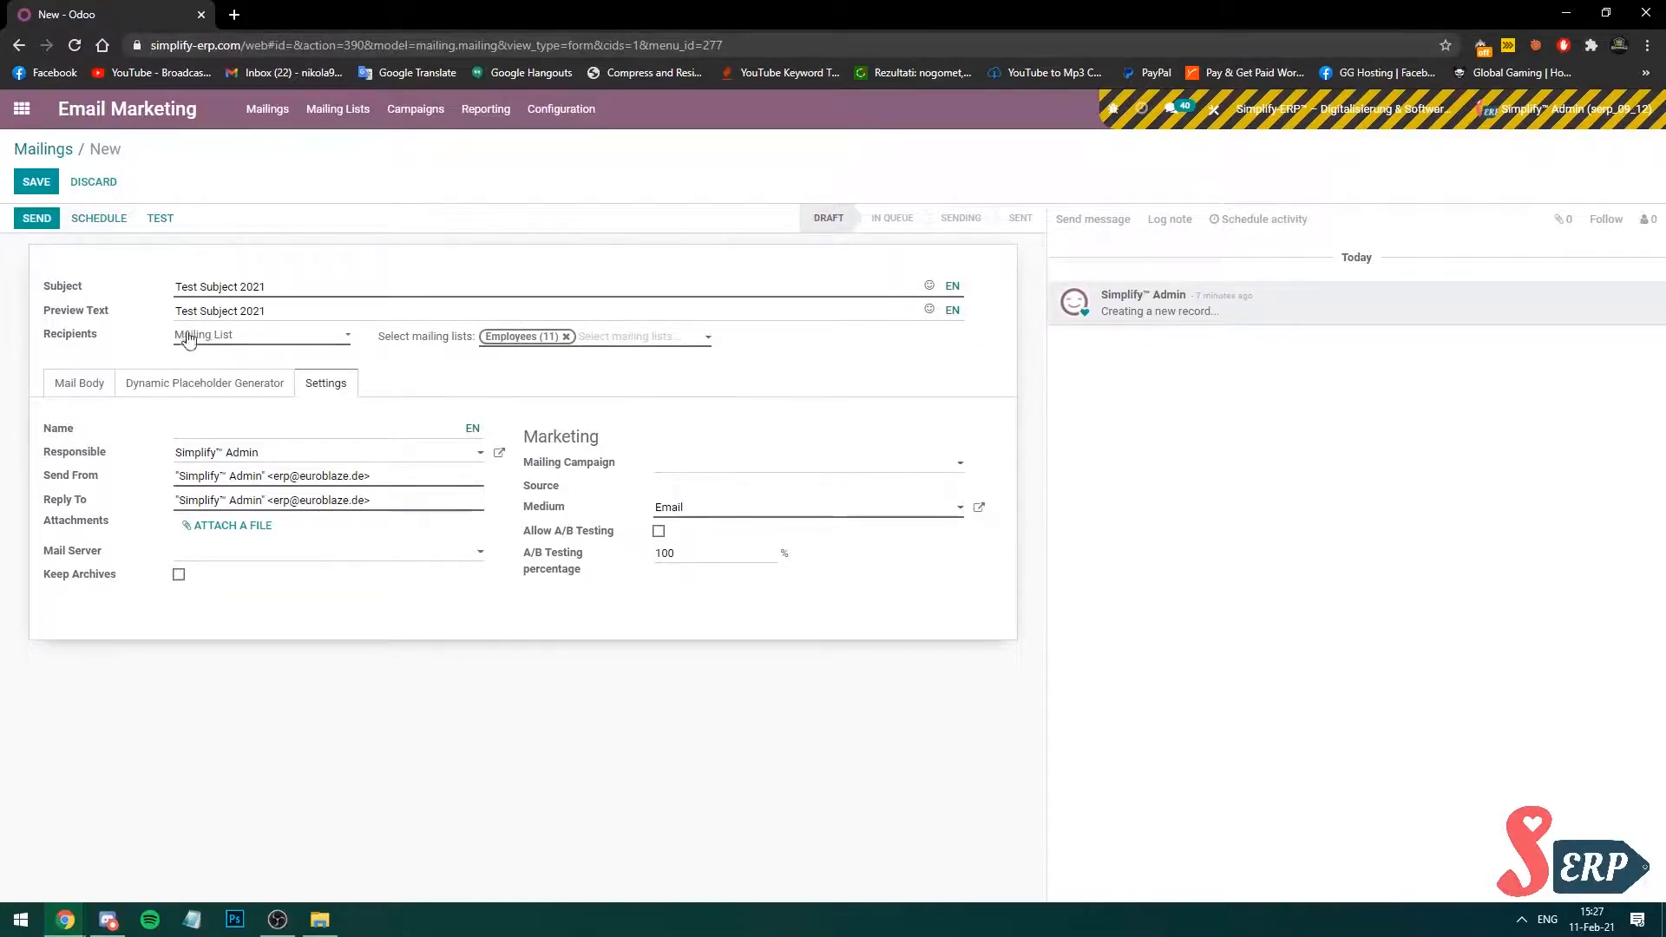
Schedule the mailing and set Send on to 11.02.2021 15:30:09.
click(98, 218)
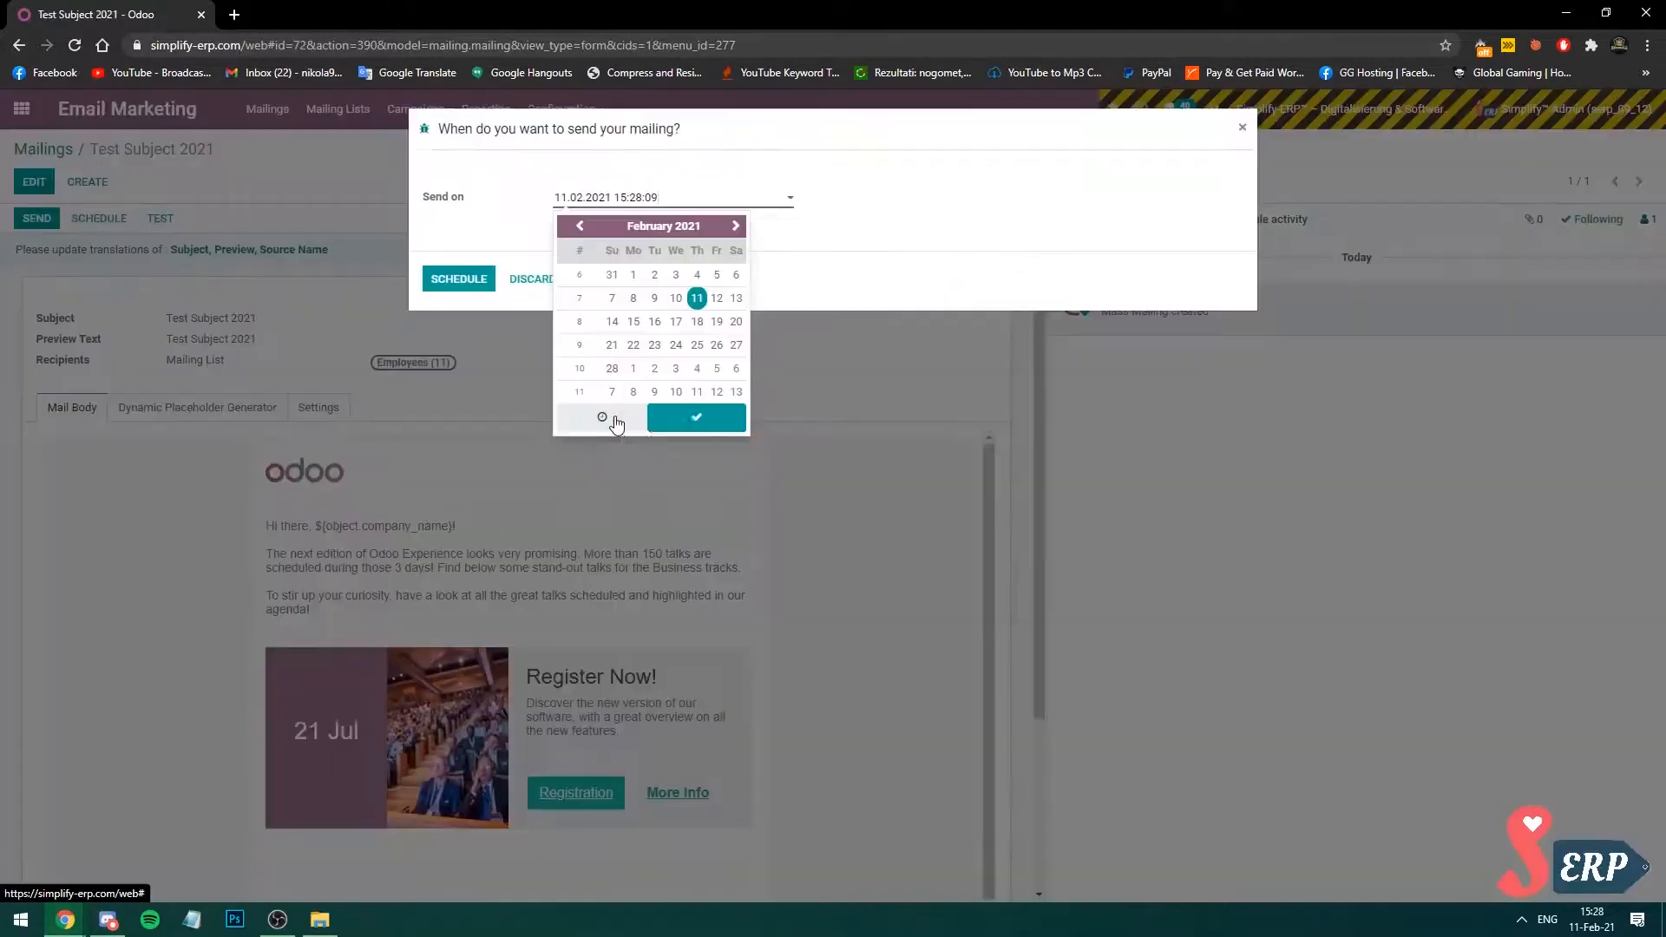
click(601, 417)
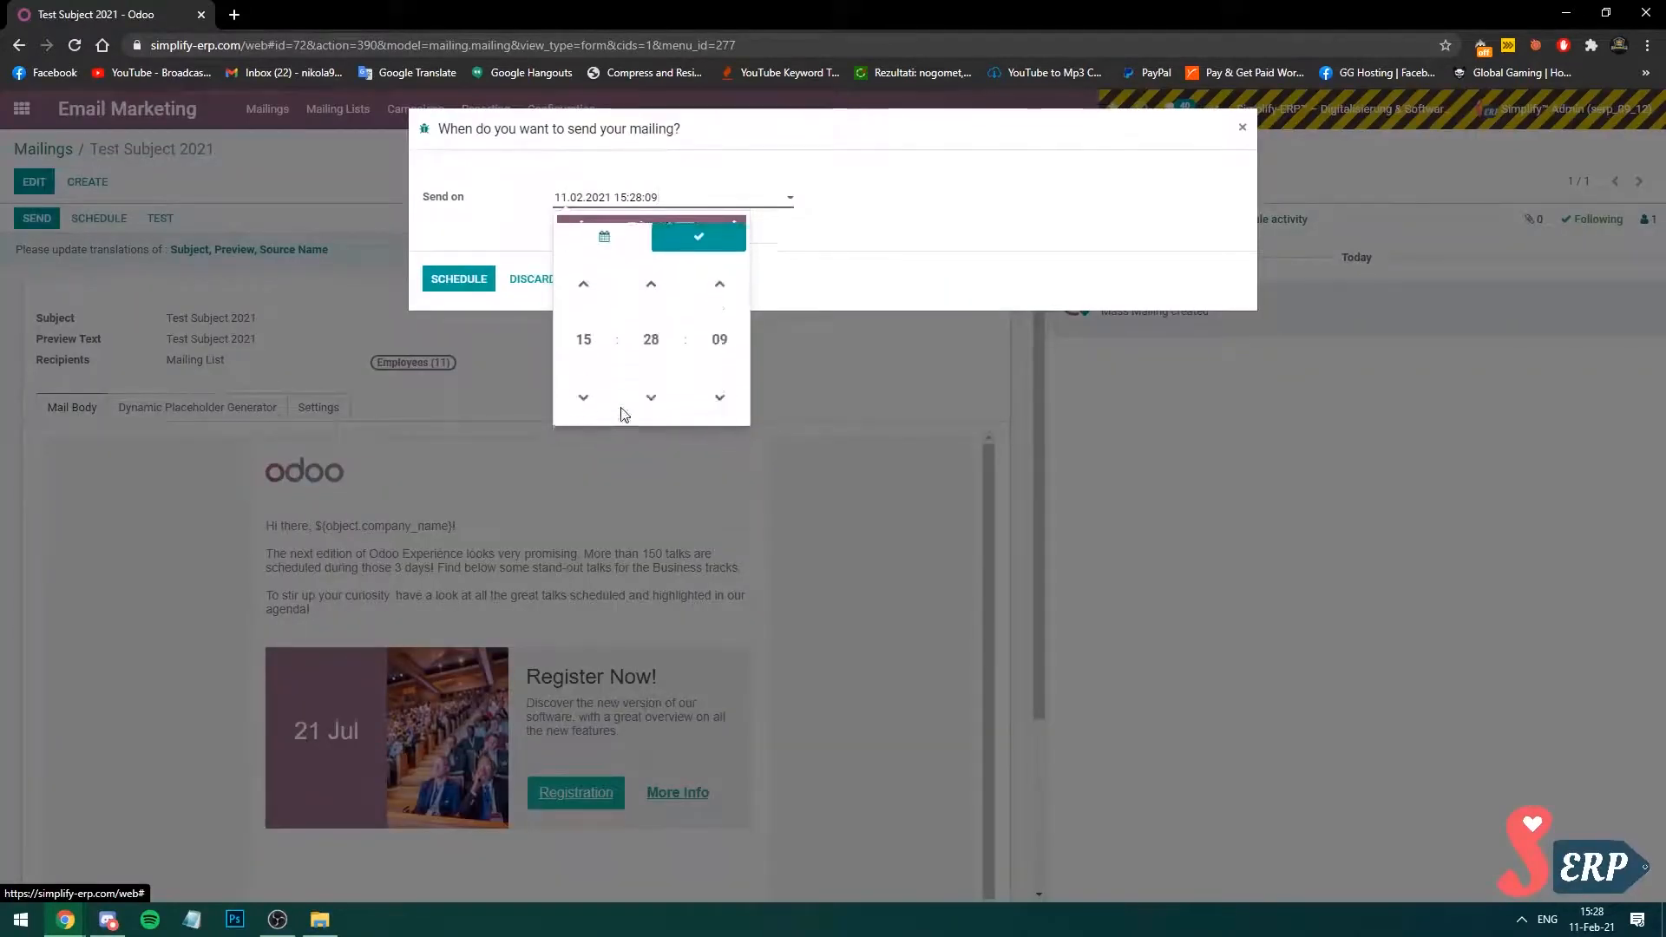
click(651, 283)
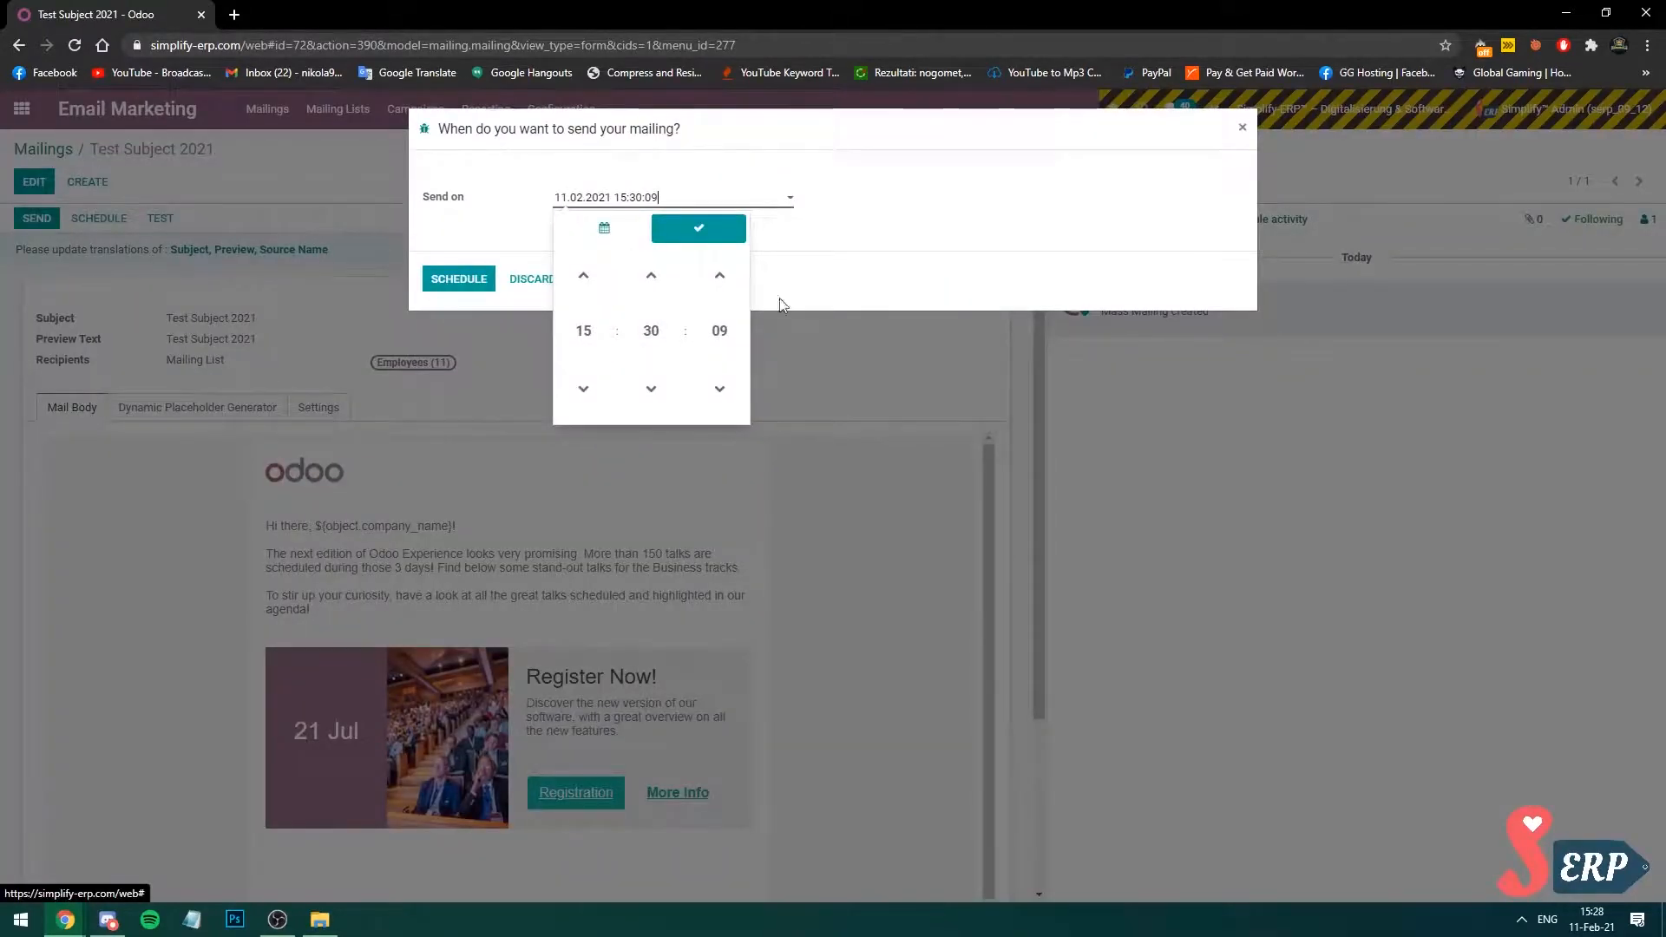
click(697, 228)
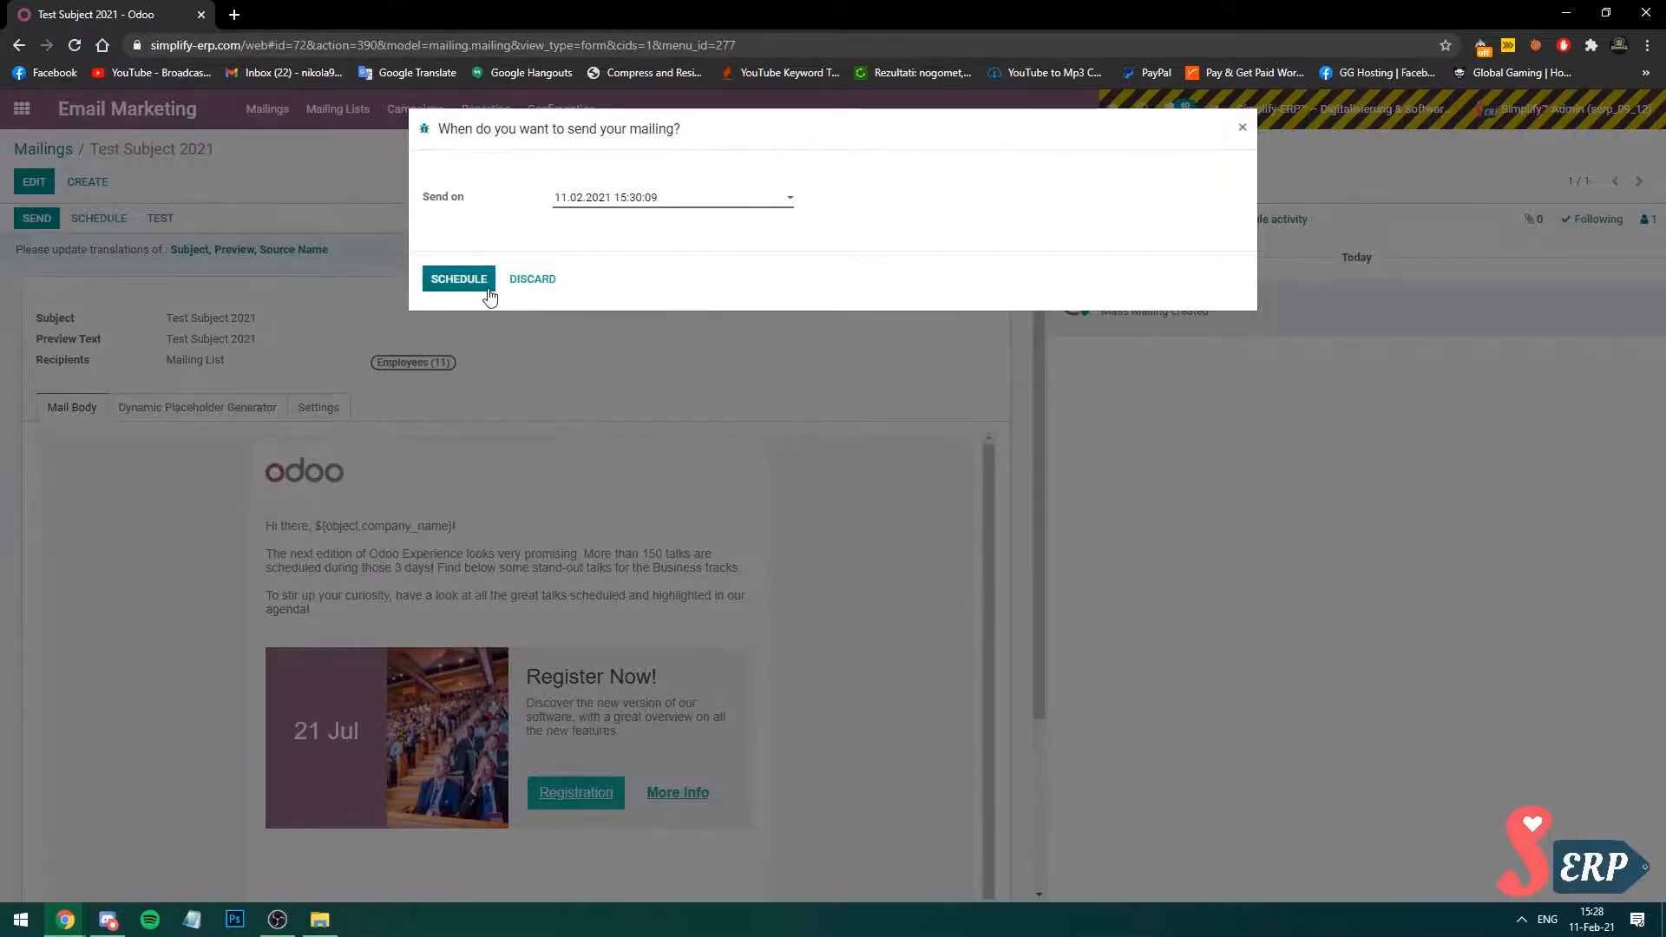